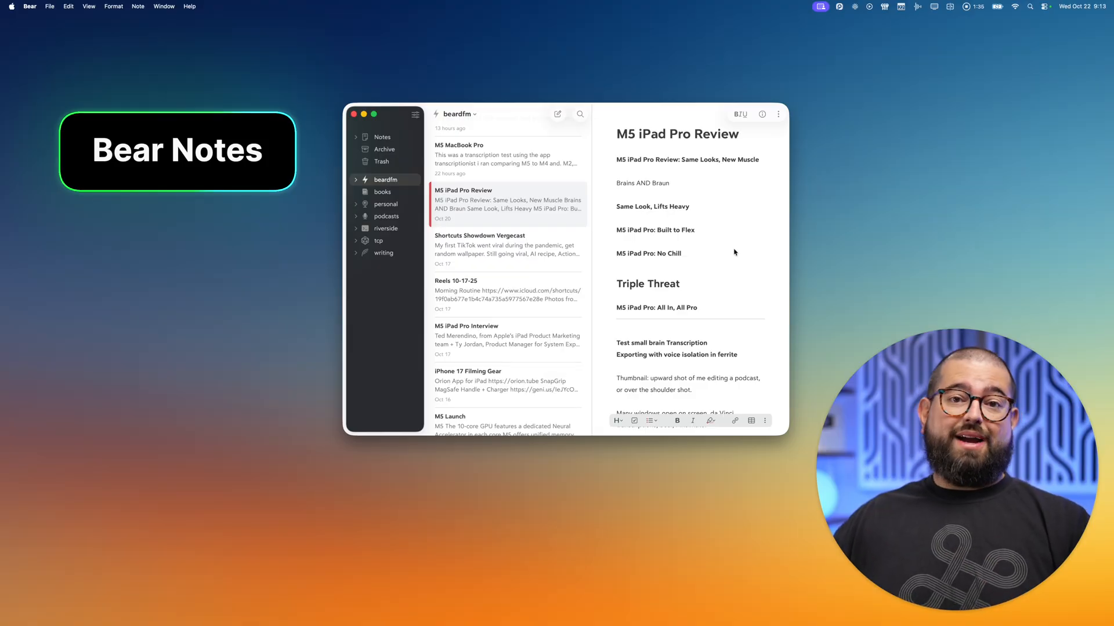
Review the custom export formats and the AI Brain model (Large v3 Turbo), then close settings.
{"action": "scroll", "scroll_direction": "down", "scroll_amount": 3}
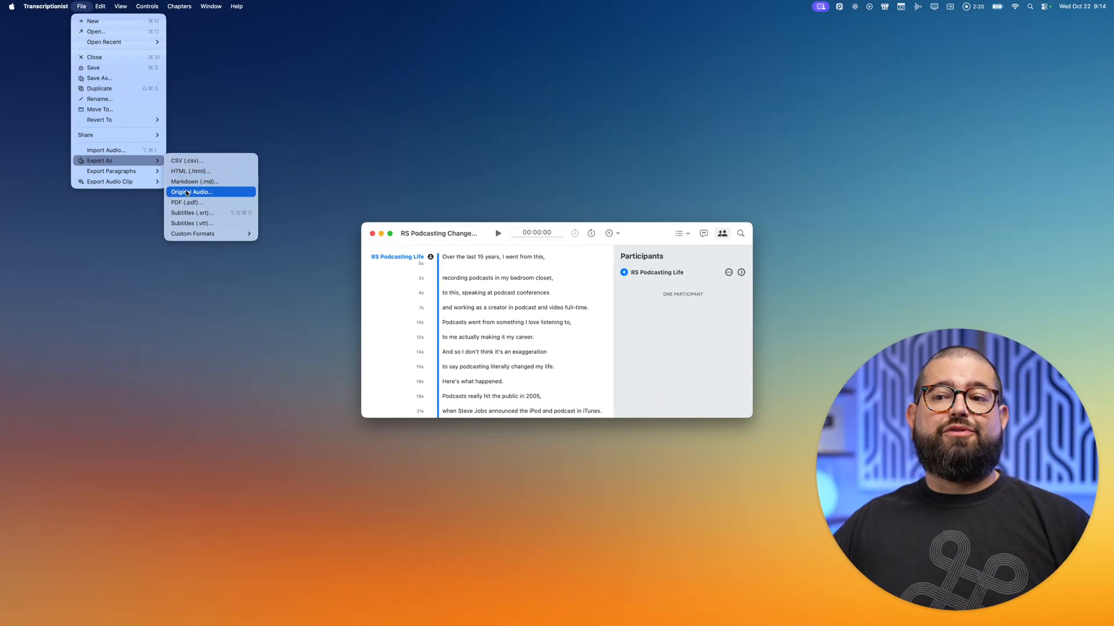
{"action": "left_click", "coordinate": [199, 234]}
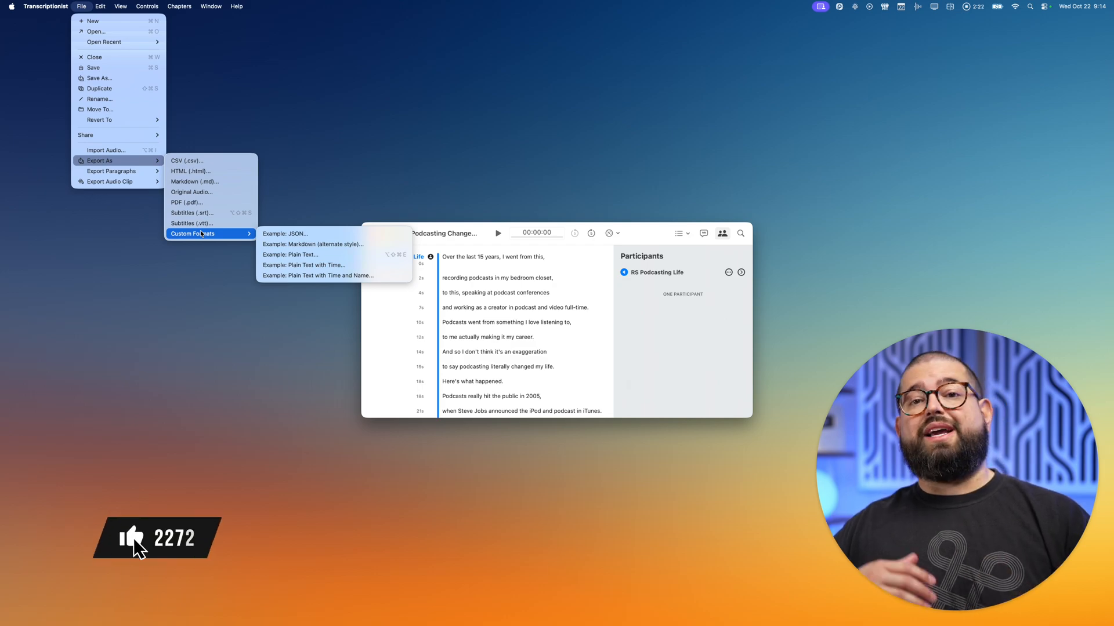
{"action": "mouse_move", "coordinate": [204, 224]}
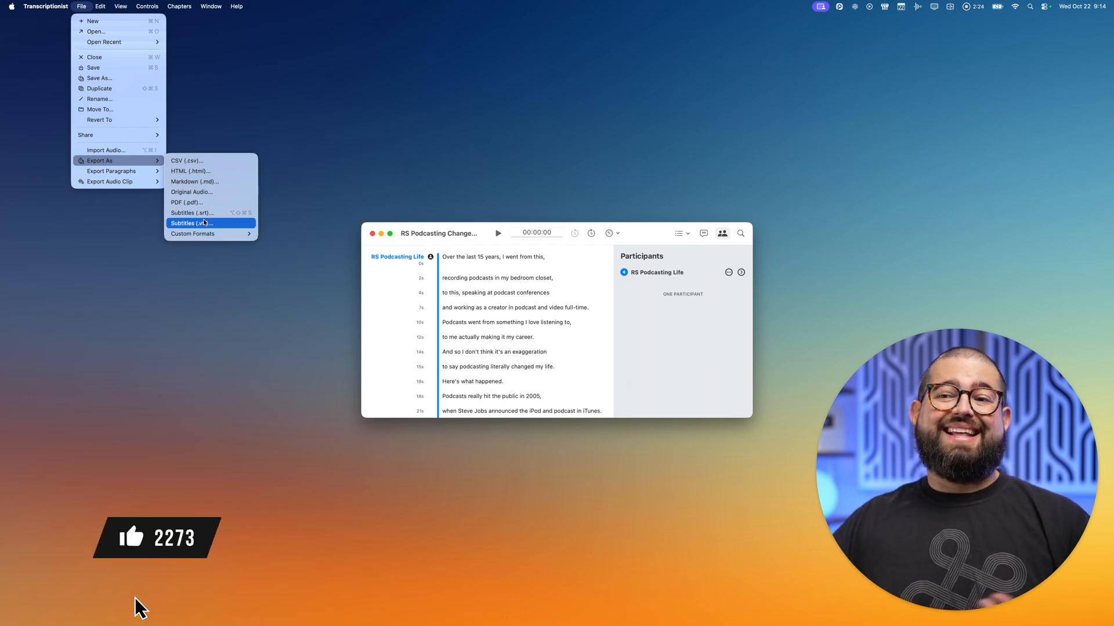
{"action": "mouse_move", "coordinate": [203, 214]}
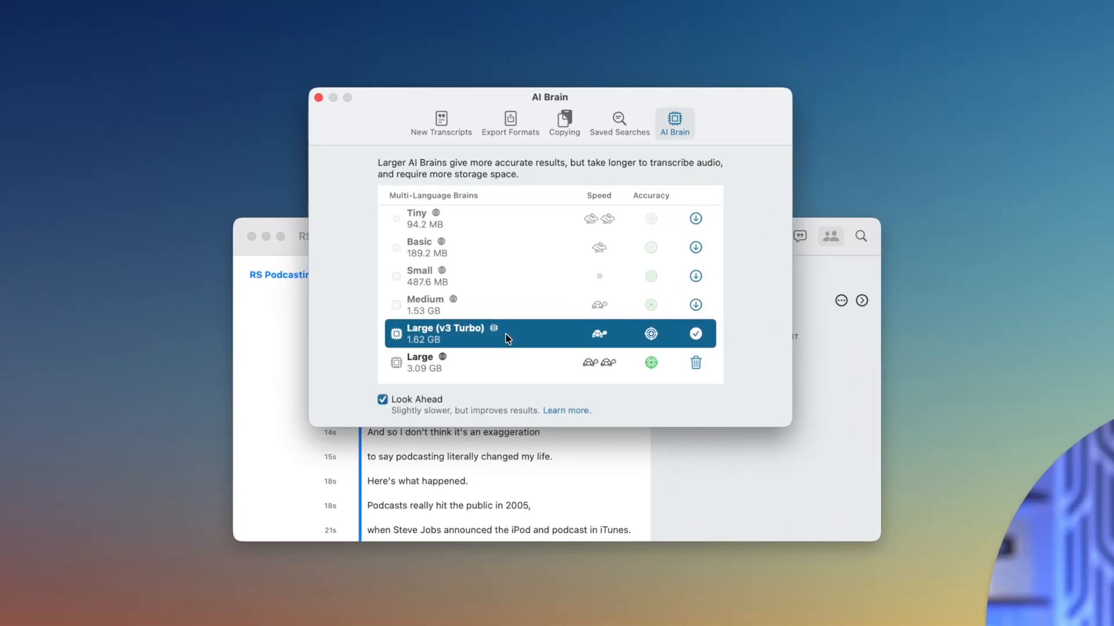
{"action": "mouse_move", "coordinate": [478, 379]}
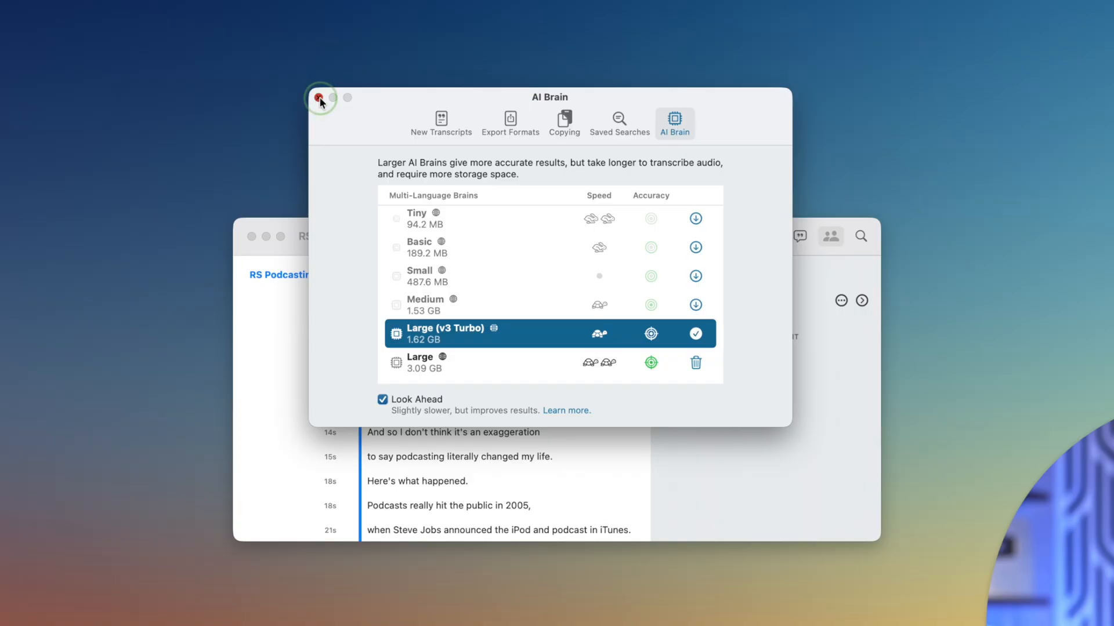
{"action": "left_click", "coordinate": [320, 97]}
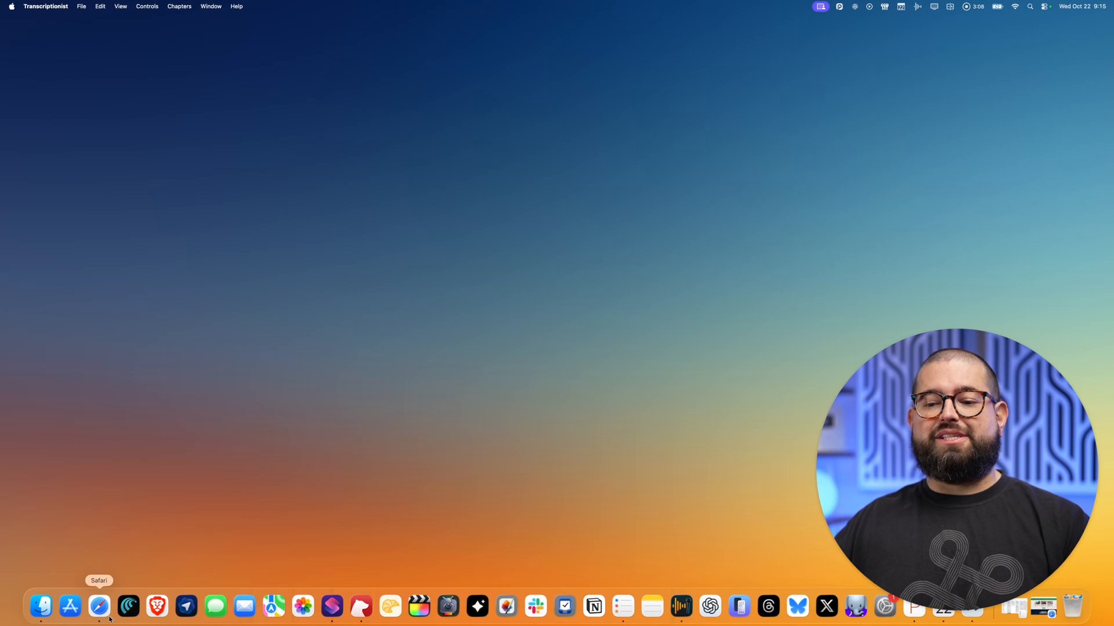
{"action": "mouse_move", "coordinate": [128, 606]}
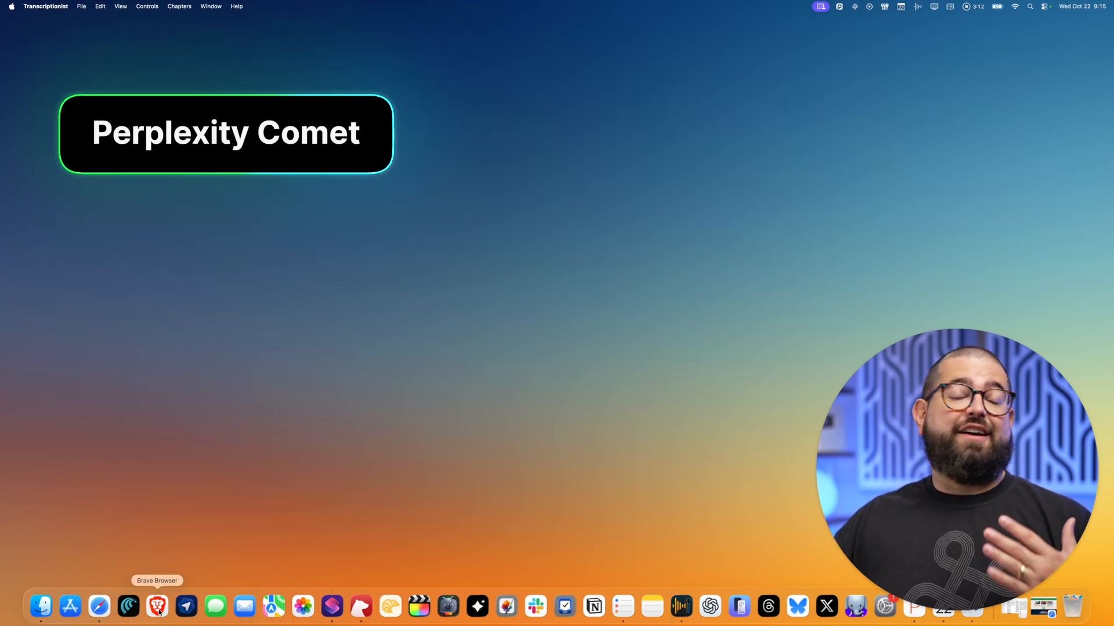
{"action": "mouse_move", "coordinate": [186, 606]}
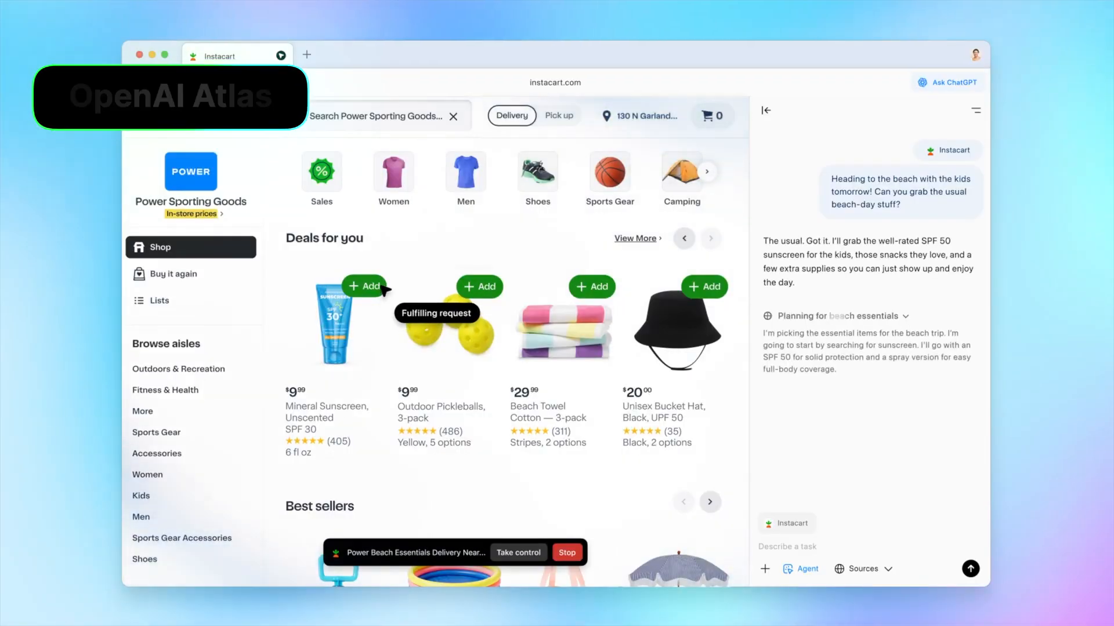
{"action": "type", "text": "sun"}
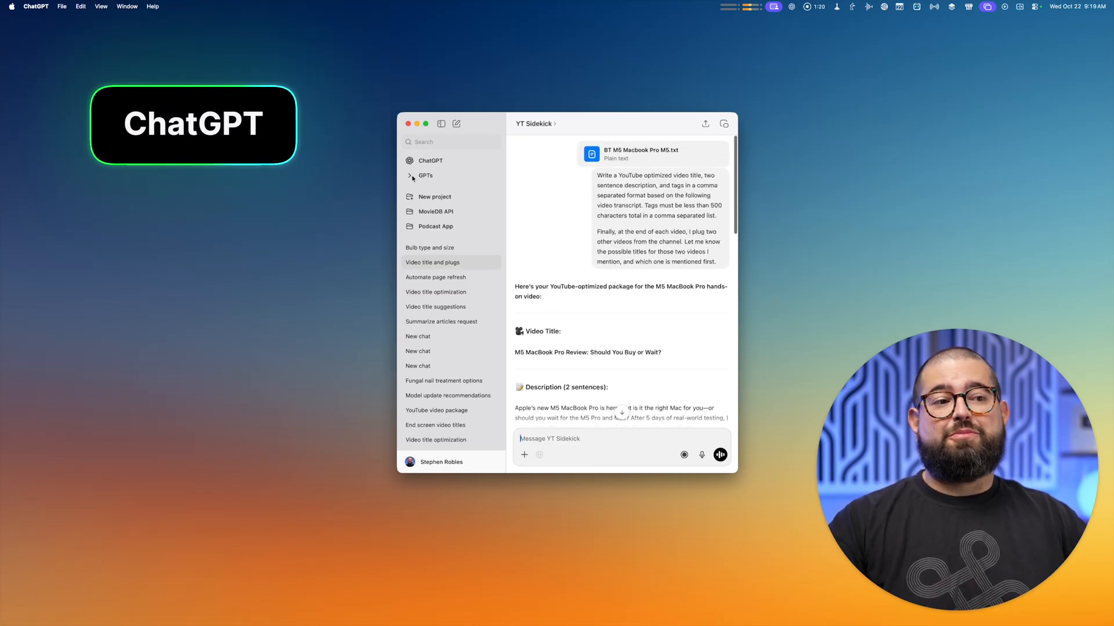
Expand the sidebar GPTs list to show Summary Scout, YT Sidekick and Shortcuts GPT.
{"action": "left_click", "coordinate": [410, 176]}
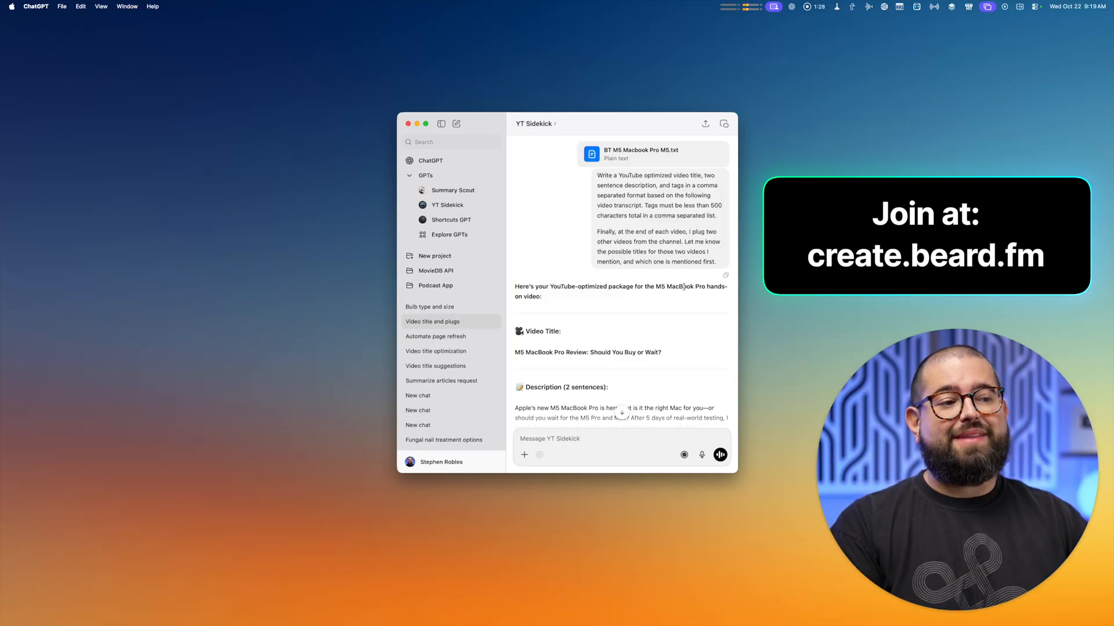
{"action": "scroll", "scroll_direction": "down", "scroll_amount": 3}
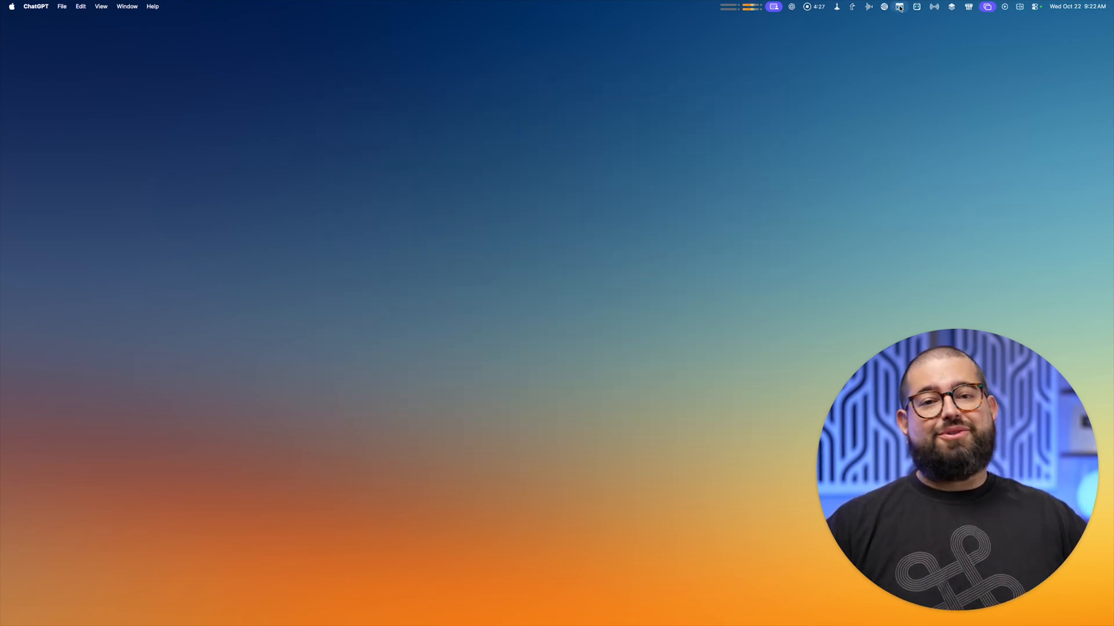
Show Fantastical's menu bar mini calendar for October 2025 with today's events.
{"action": "left_click", "coordinate": [899, 7]}
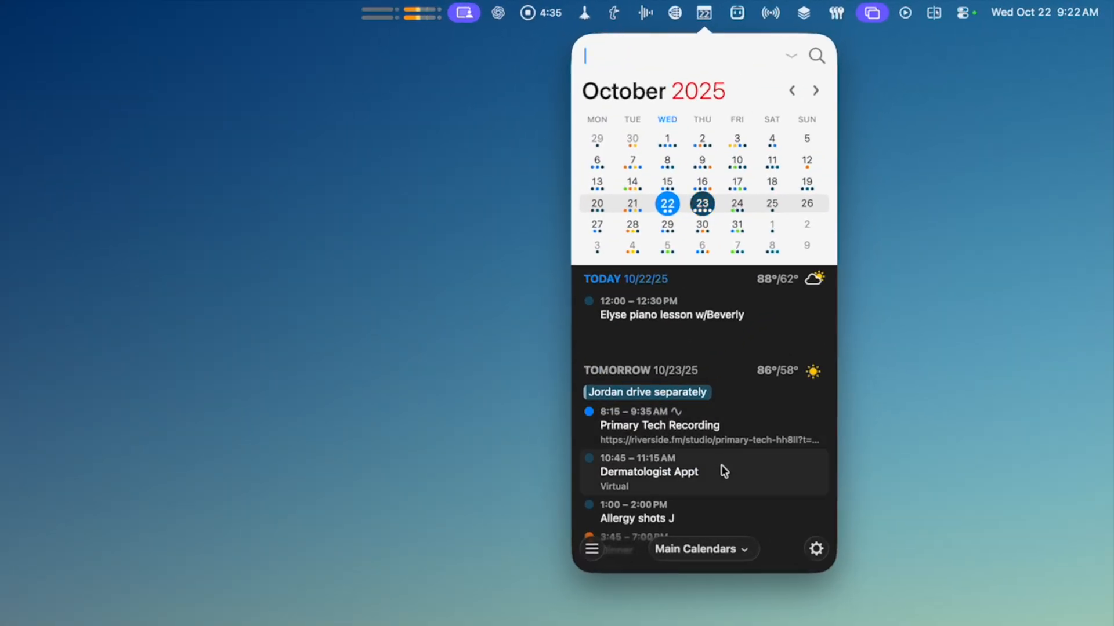
{"action": "mouse_move", "coordinate": [715, 461]}
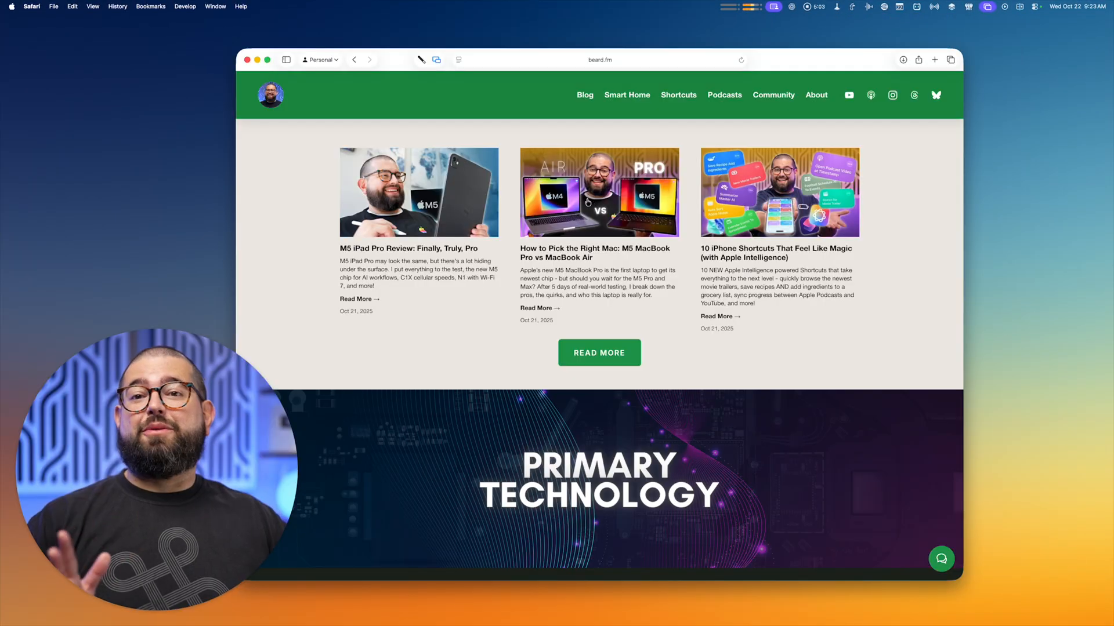
View the M5 iPad Pro Review post on beard.fm, play its embedded video and trigger OverPicture.
{"action": "left_click", "coordinate": [32, 6]}
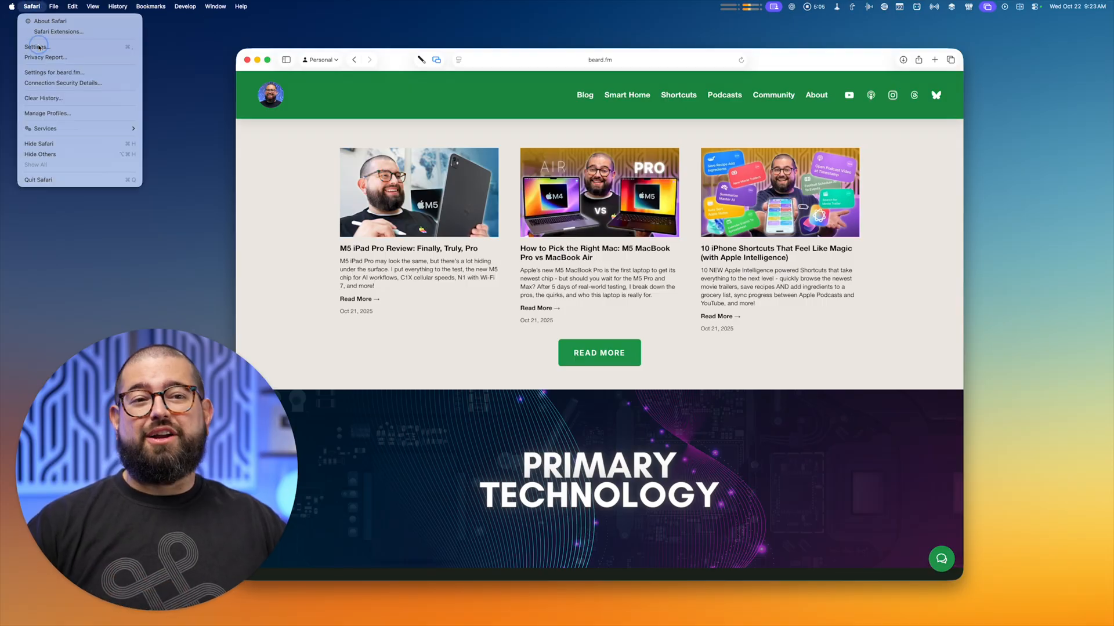
{"action": "left_click", "coordinate": [36, 46]}
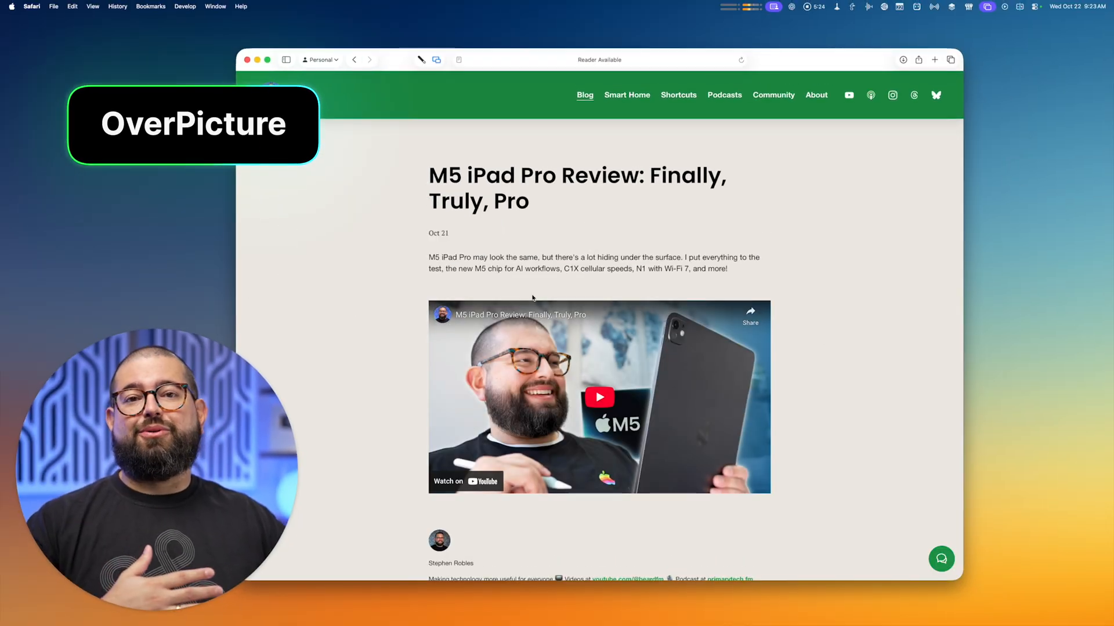
{"action": "left_click", "coordinate": [599, 397]}
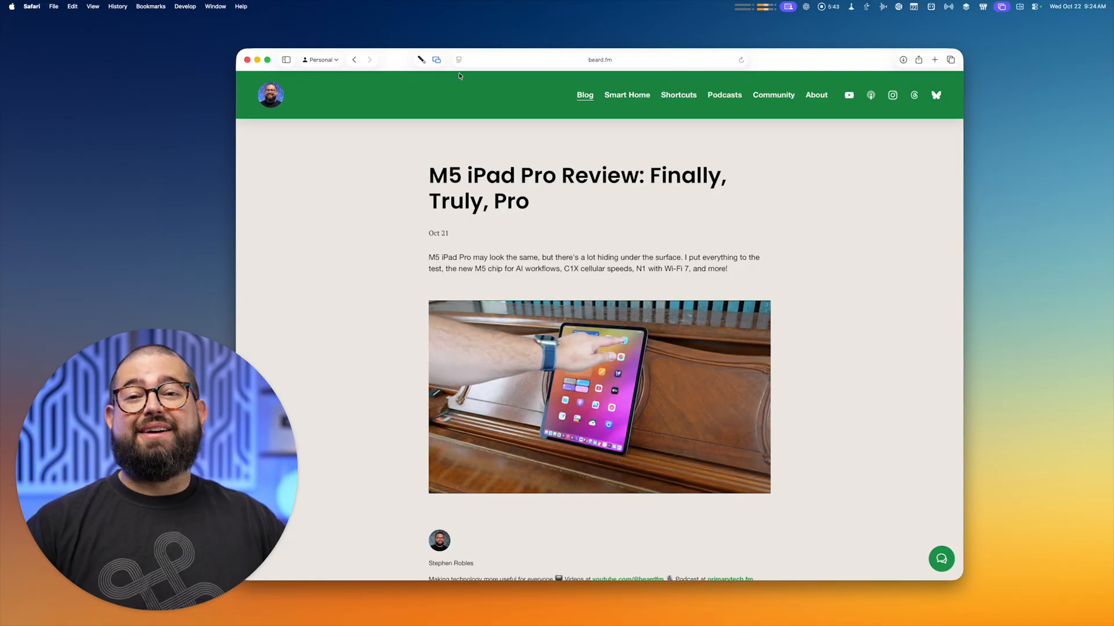
{"action": "left_click", "coordinate": [457, 61]}
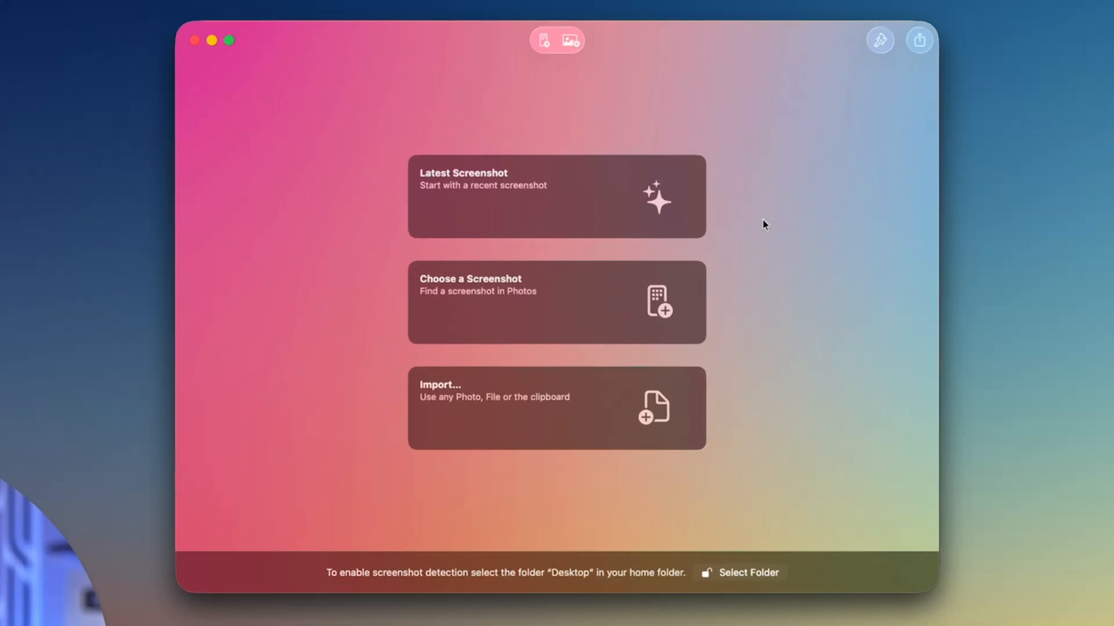
Import today's first screenshot from a file and frame it in the iMac 24" mockup.
{"action": "left_click", "coordinate": [556, 196]}
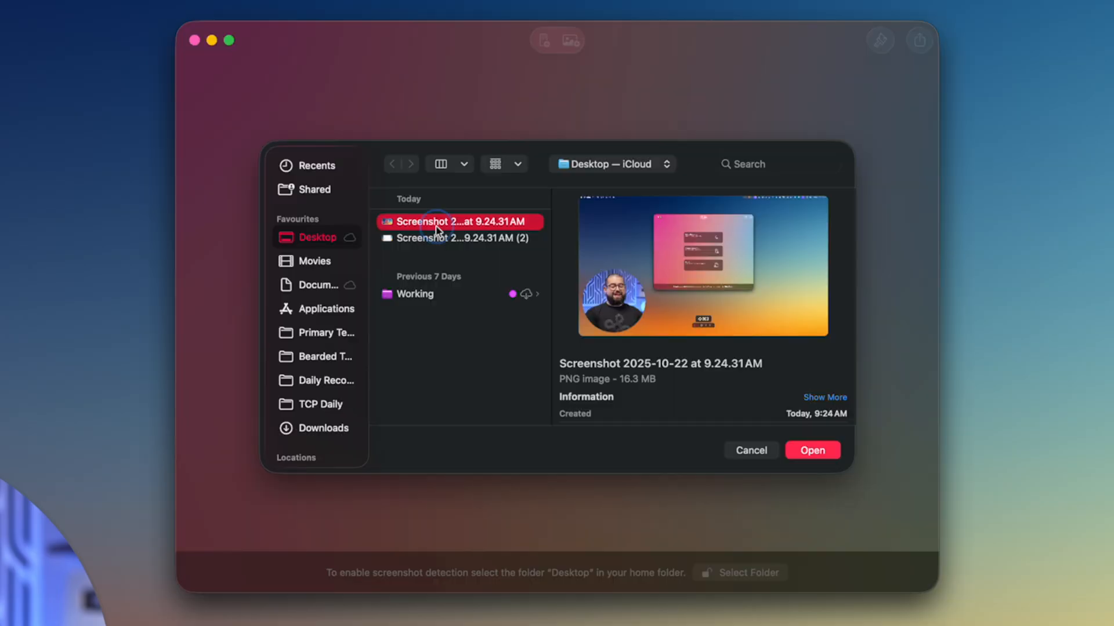
{"action": "left_click", "coordinate": [812, 450]}
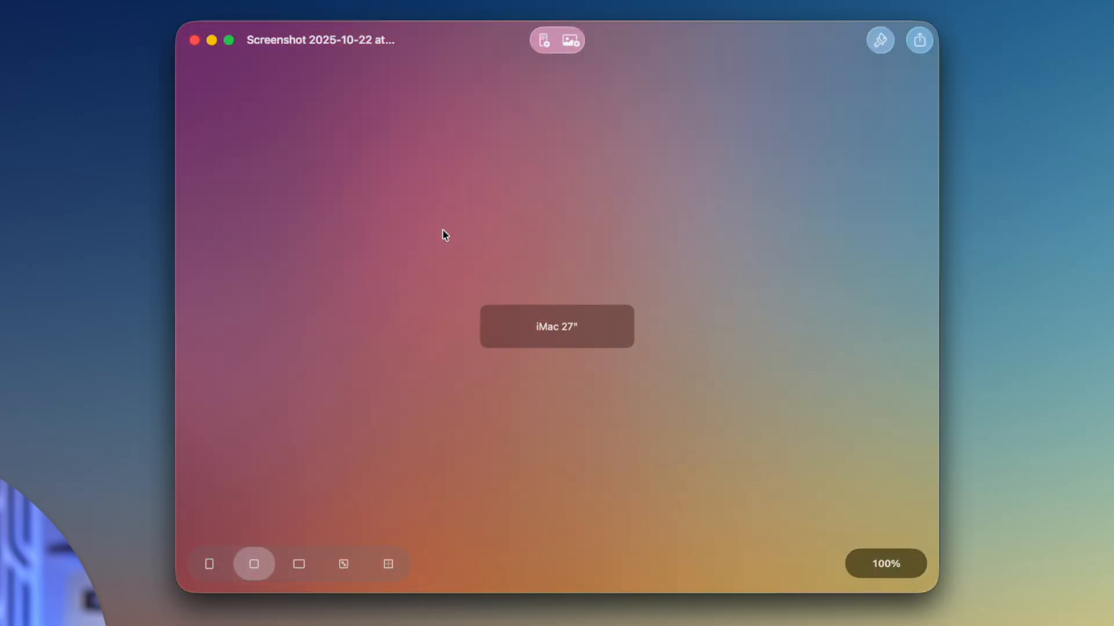
{"action": "left_click", "coordinate": [557, 326]}
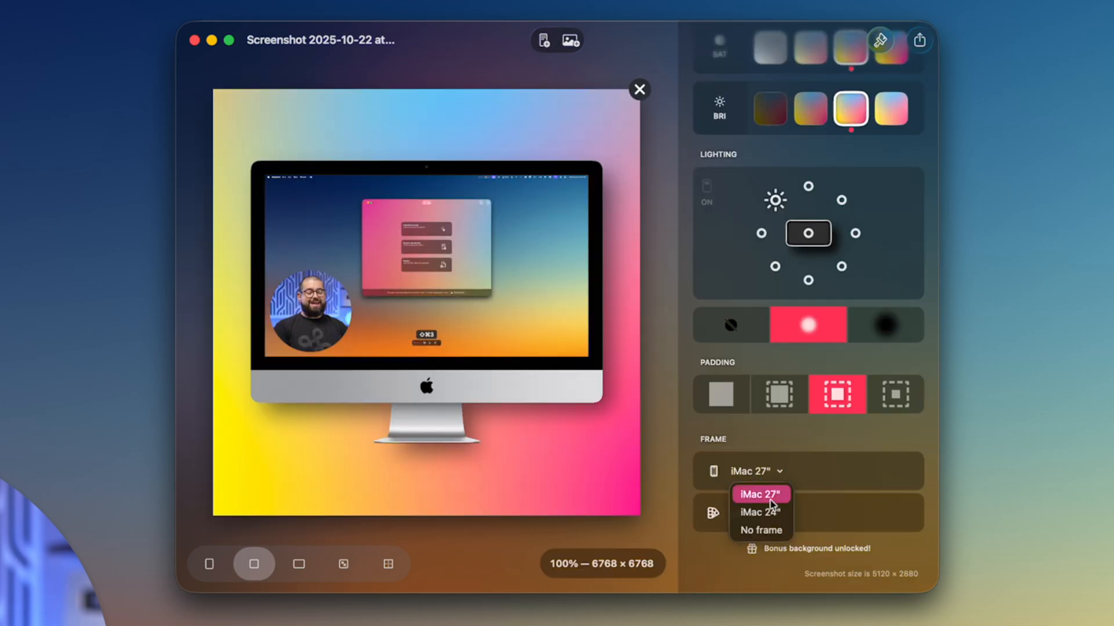
{"action": "left_click", "coordinate": [760, 513]}
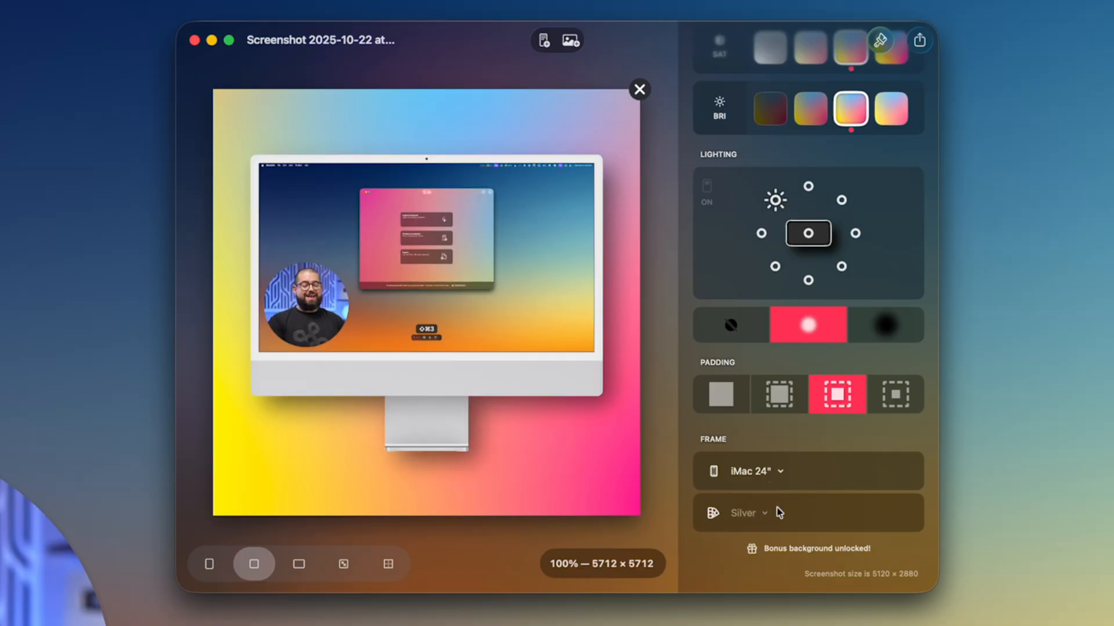
Switch the screenshot background from transparent to the Dreamy gradient.
{"action": "left_click", "coordinate": [711, 130]}
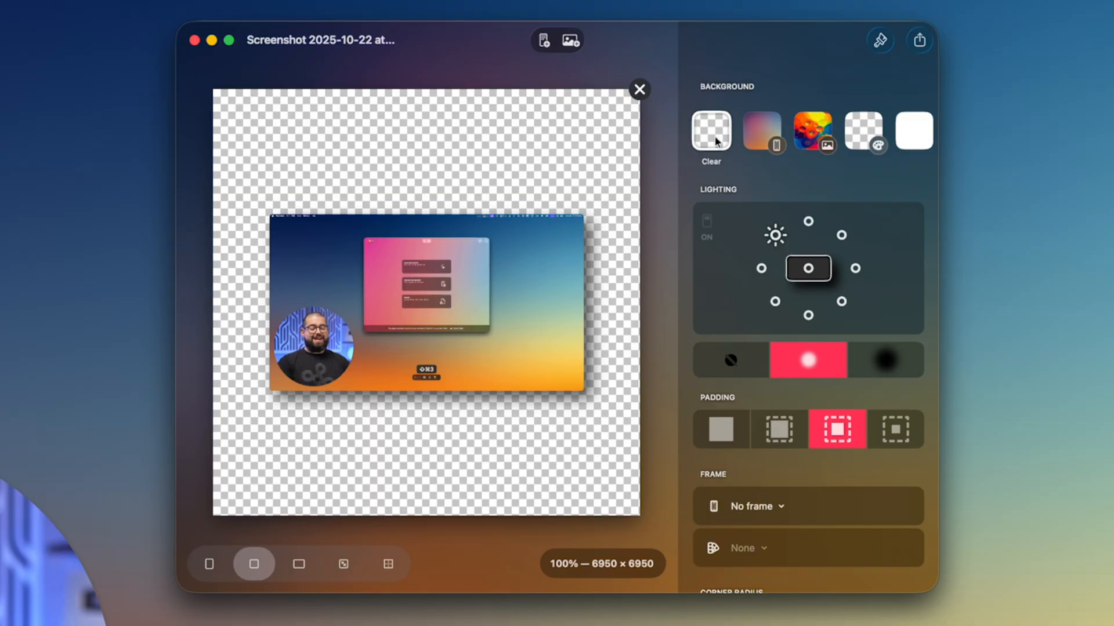
{"action": "left_click", "coordinate": [568, 39]}
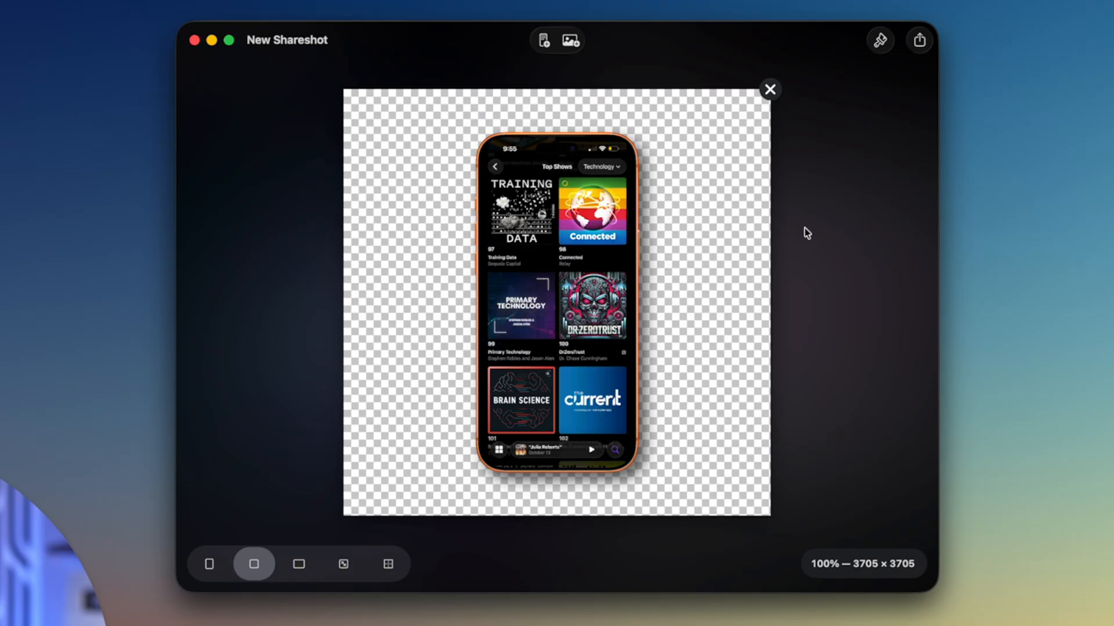
{"action": "mouse_move", "coordinate": [550, 373]}
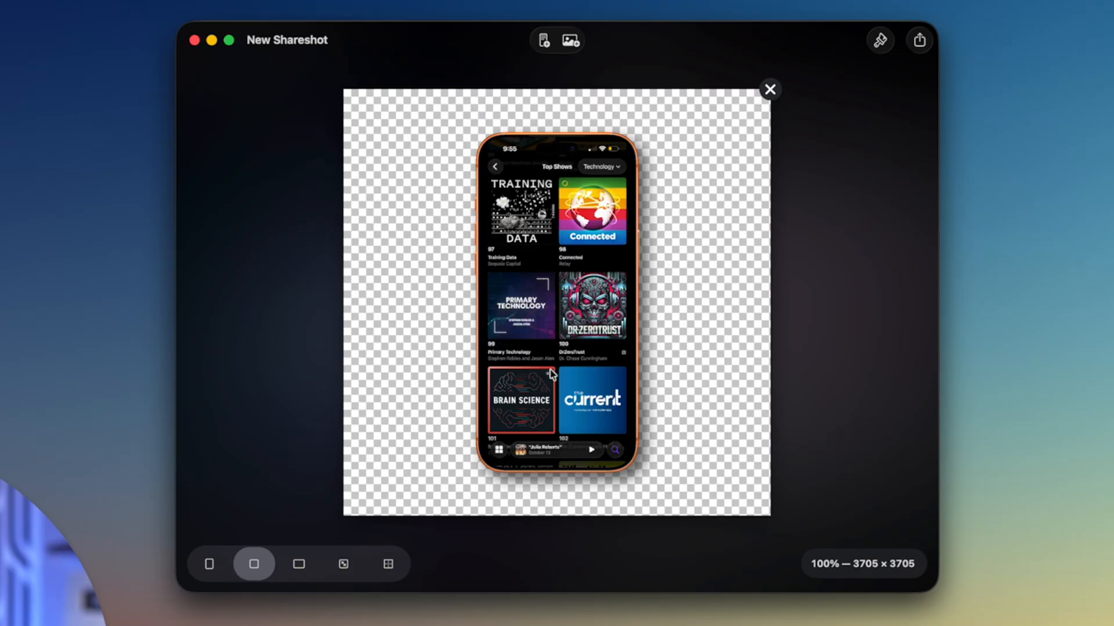
{"action": "mouse_move", "coordinate": [840, 125]}
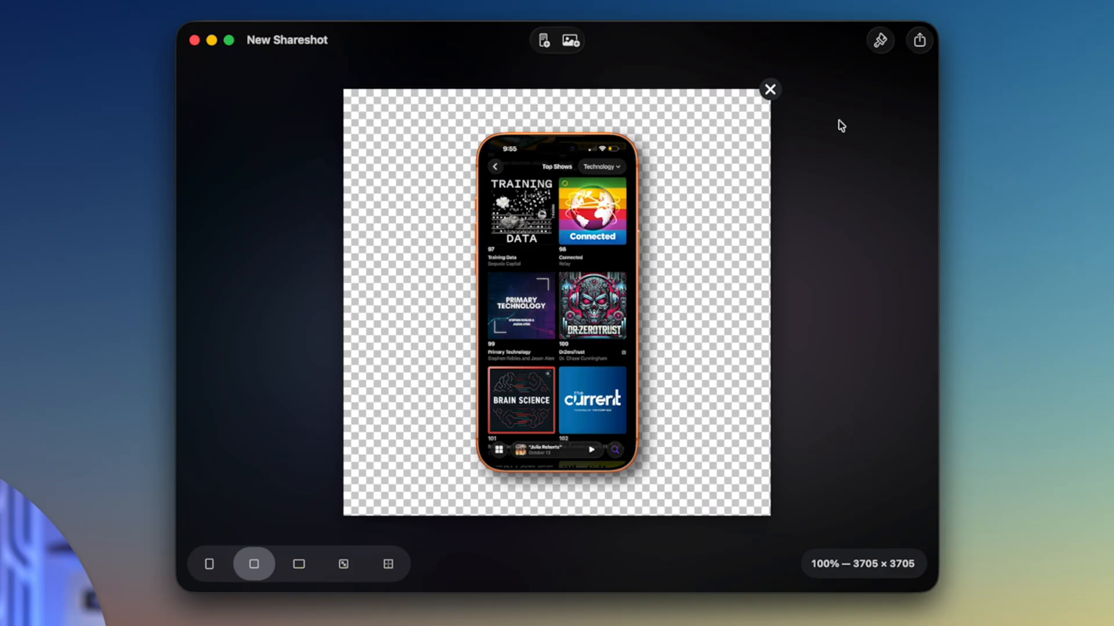
{"action": "left_click", "coordinate": [826, 130]}
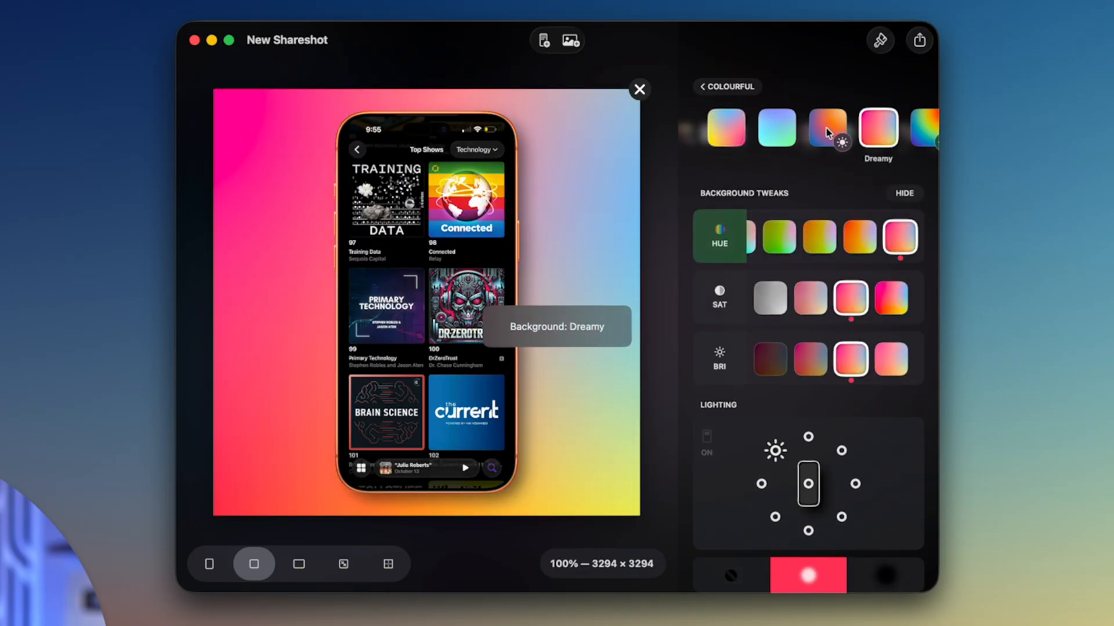
{"action": "left_click", "coordinate": [827, 127]}
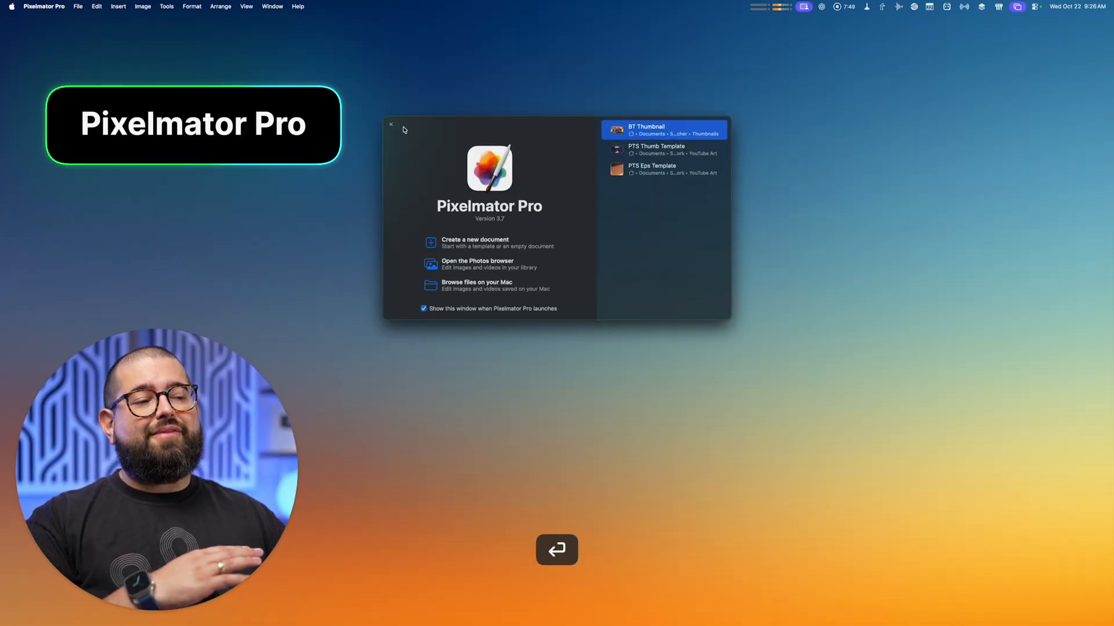
Dismiss Pixelmator Pro's start window of recent documents.
{"action": "left_click", "coordinate": [391, 124]}
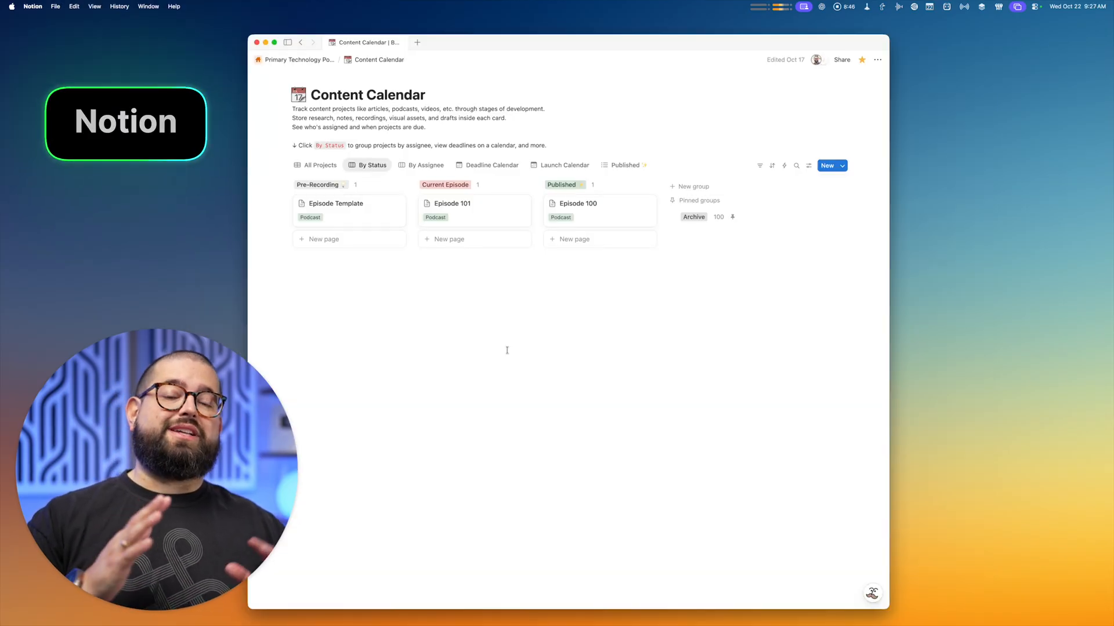
{"action": "mouse_move", "coordinate": [525, 353]}
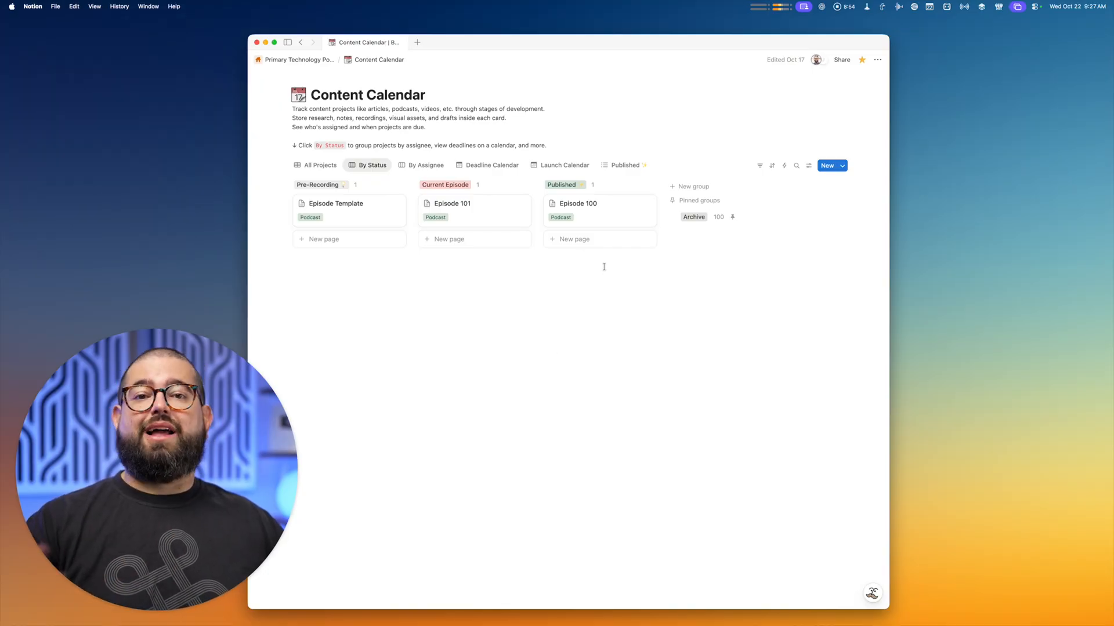
Open Episode 100 in side peek from the Content Calendar and scroll its Show Outline.
{"action": "left_click", "coordinate": [579, 203]}
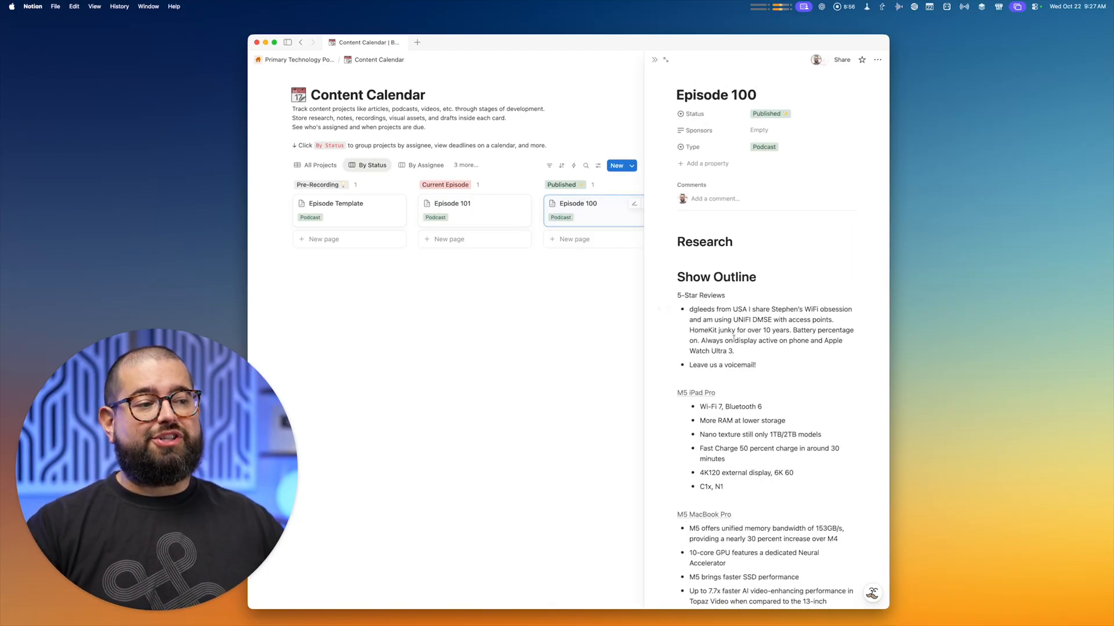
{"action": "scroll", "scroll_direction": "down", "scroll_amount": 3}
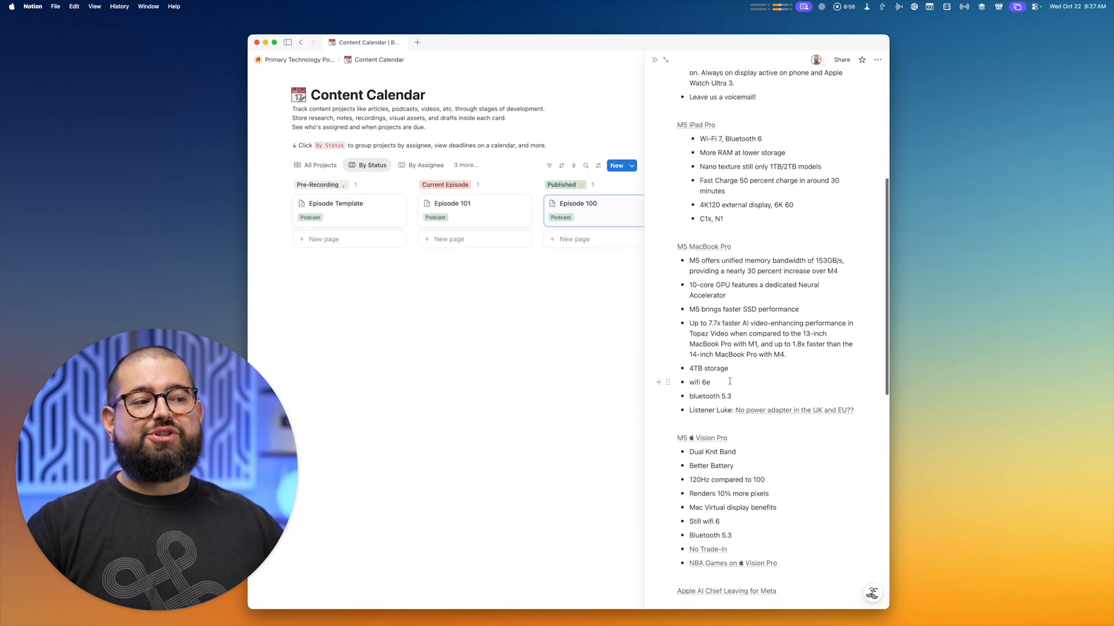
{"action": "scroll", "scroll_direction": "down", "scroll_amount": 3}
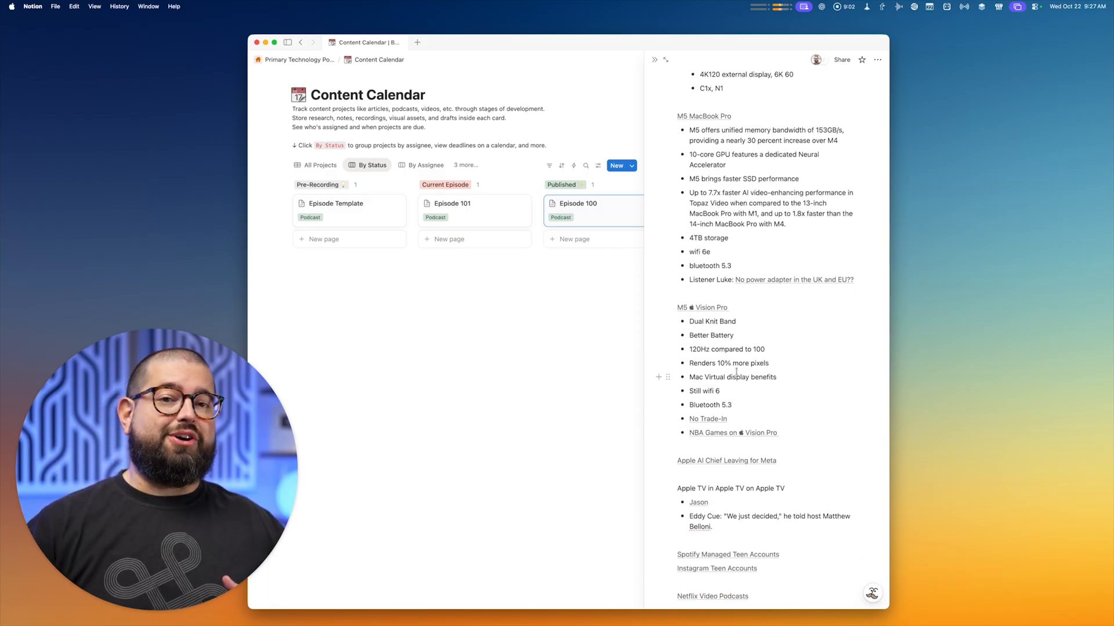
{"action": "scroll", "scroll_direction": "down", "scroll_amount": 3}
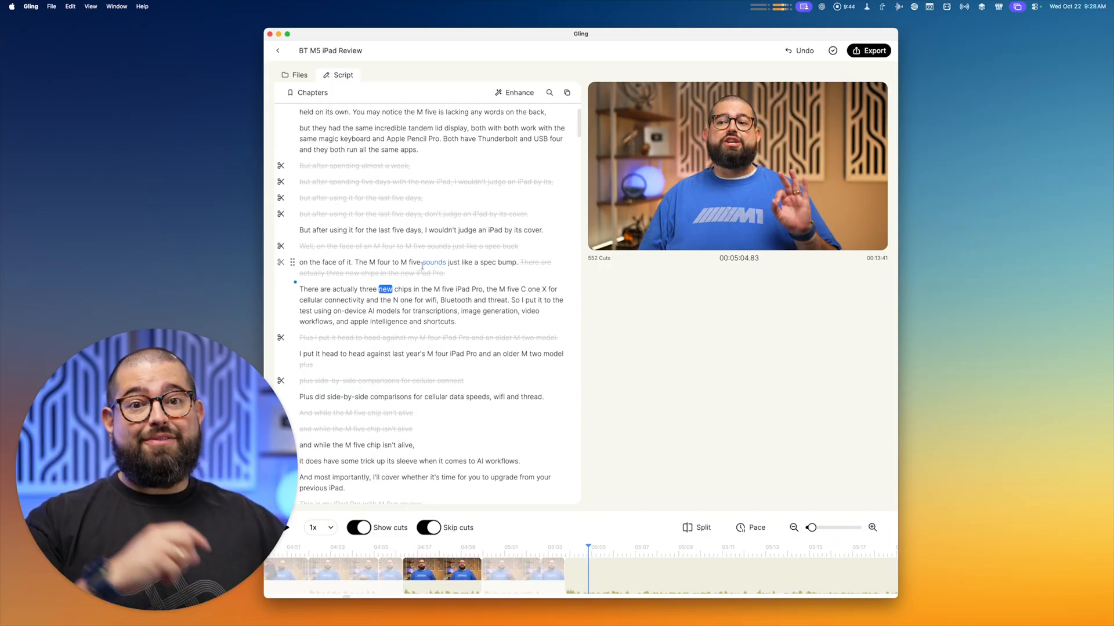
Scroll the BT M5 iPad Review script and choose the FCP multicam export format.
{"action": "scroll", "scroll_direction": "down", "scroll_amount": 3}
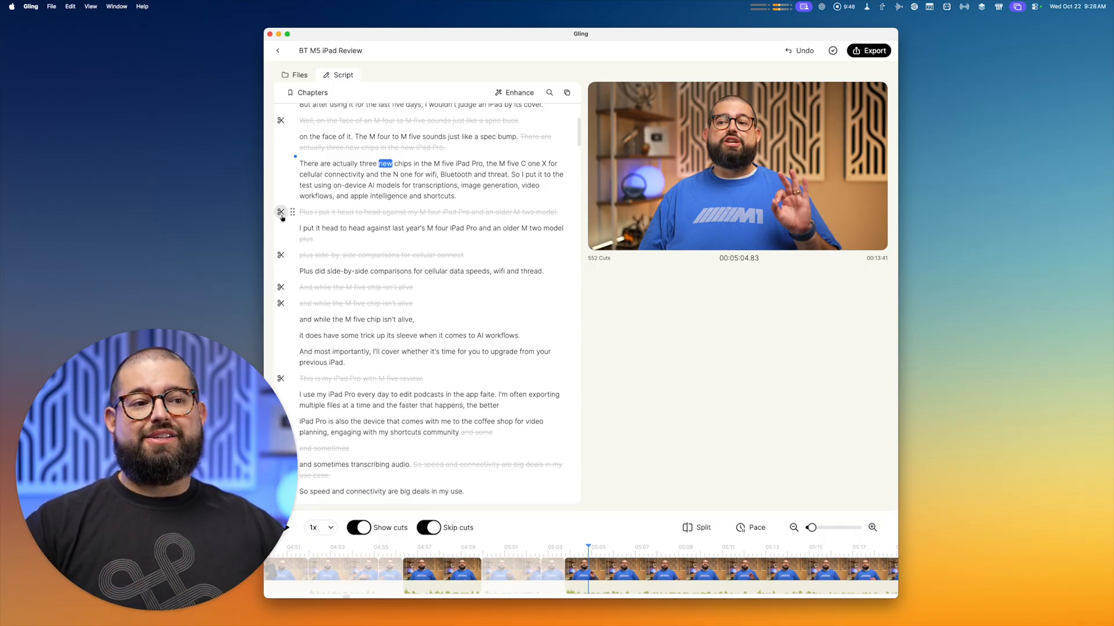
{"action": "scroll", "scroll_direction": "down", "scroll_amount": 3}
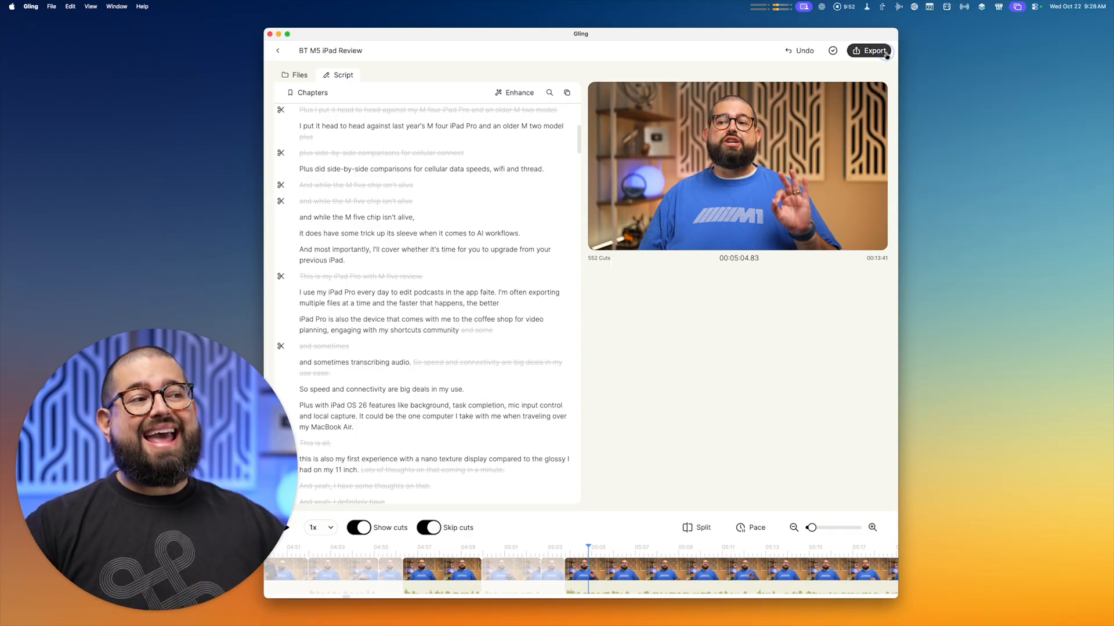
{"action": "left_click", "coordinate": [872, 49]}
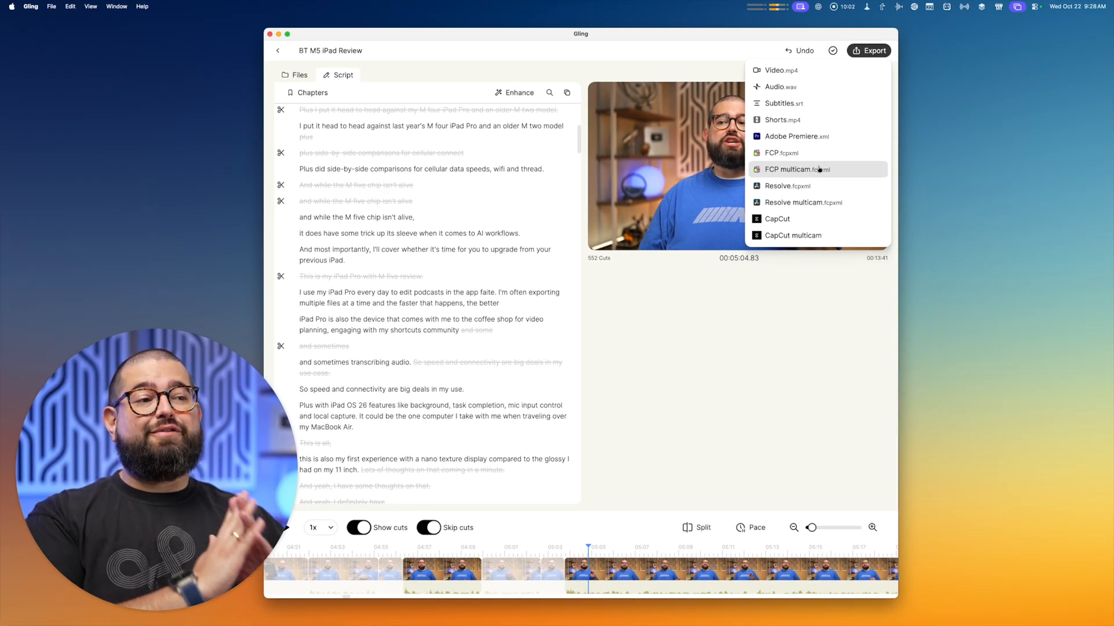
{"action": "left_click", "coordinate": [795, 169]}
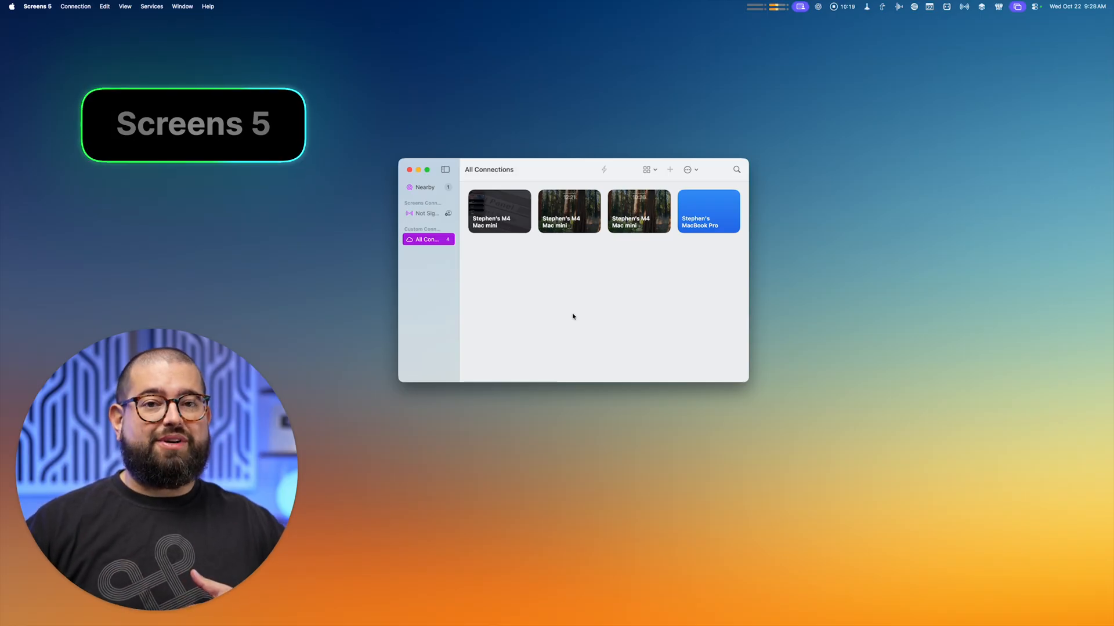
Connect to the M4 Mac mini and install the pending Screens Connect update on it.
{"action": "double_click", "coordinate": [498, 210]}
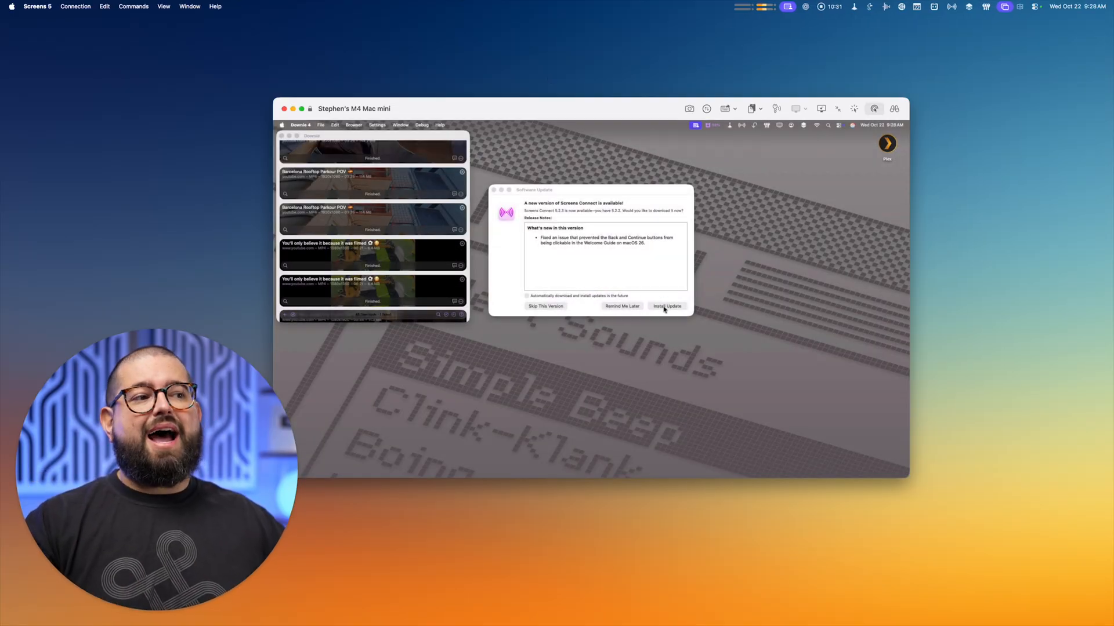
{"action": "left_click", "coordinate": [665, 307]}
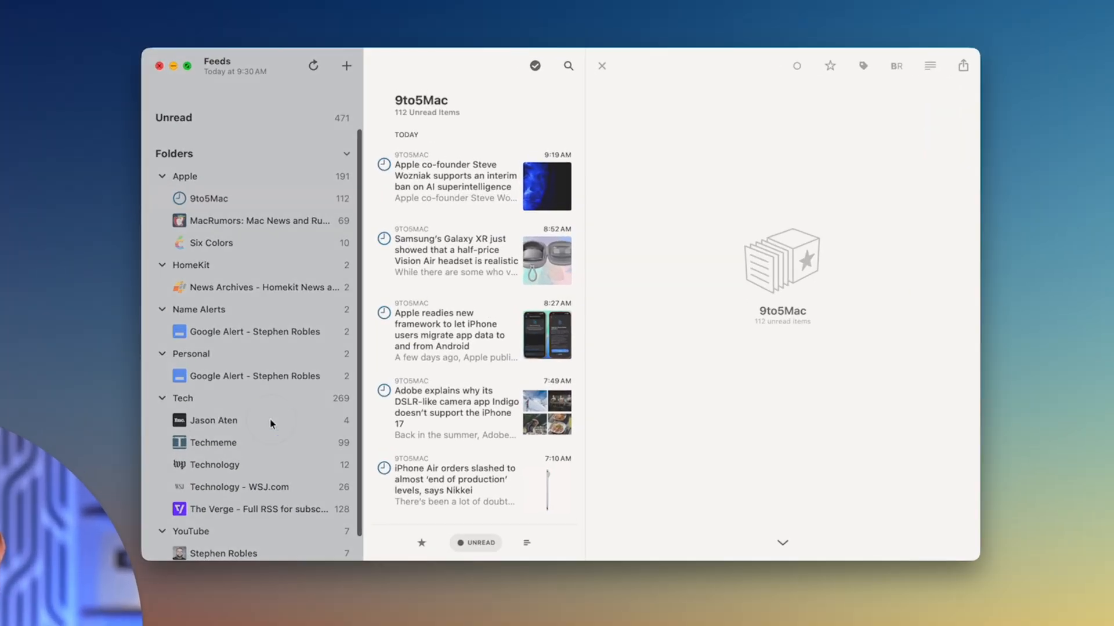
Open another feed in Reeder's Tech folder before closing the window.
{"action": "left_click", "coordinate": [213, 421]}
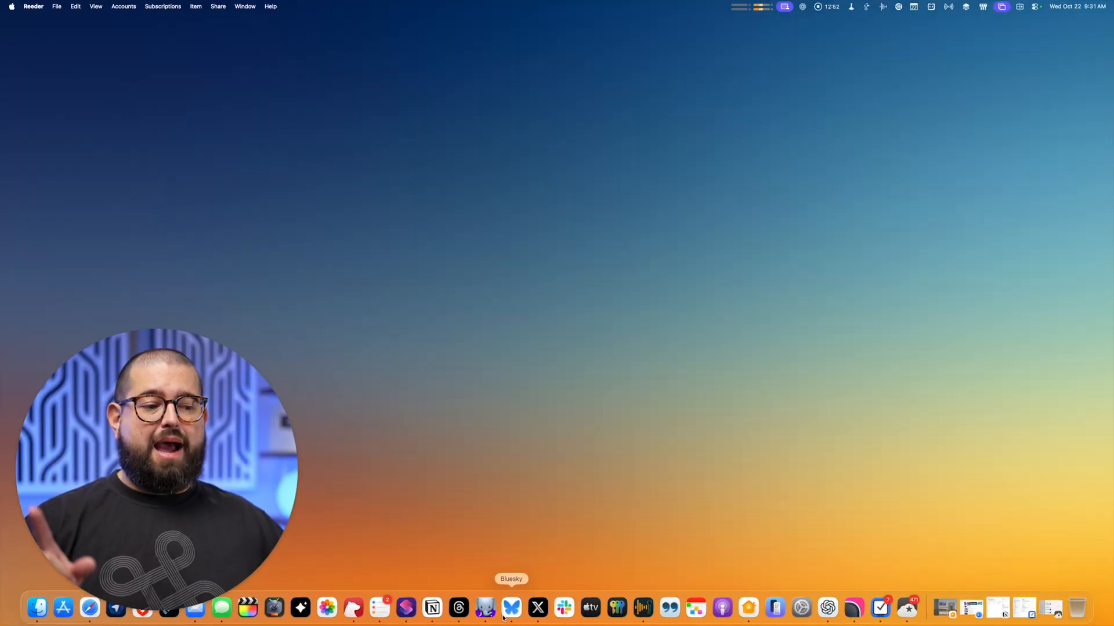
Launch Ivory from the Dock and browse down the Home timeline of posts.
{"action": "left_click", "coordinate": [480, 608]}
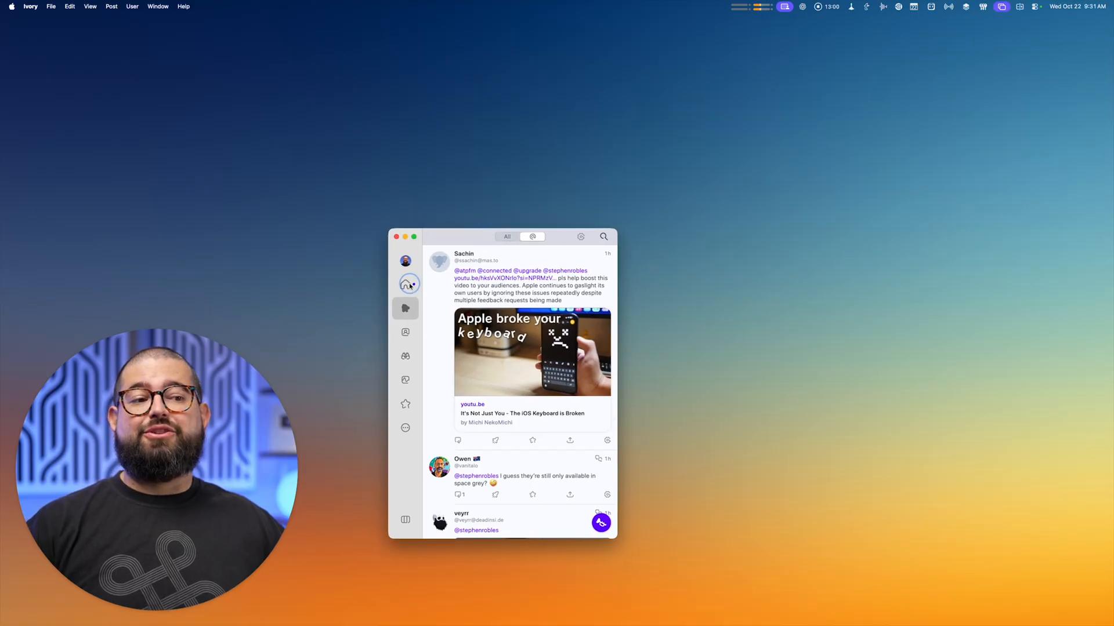
{"action": "left_click", "coordinate": [405, 284]}
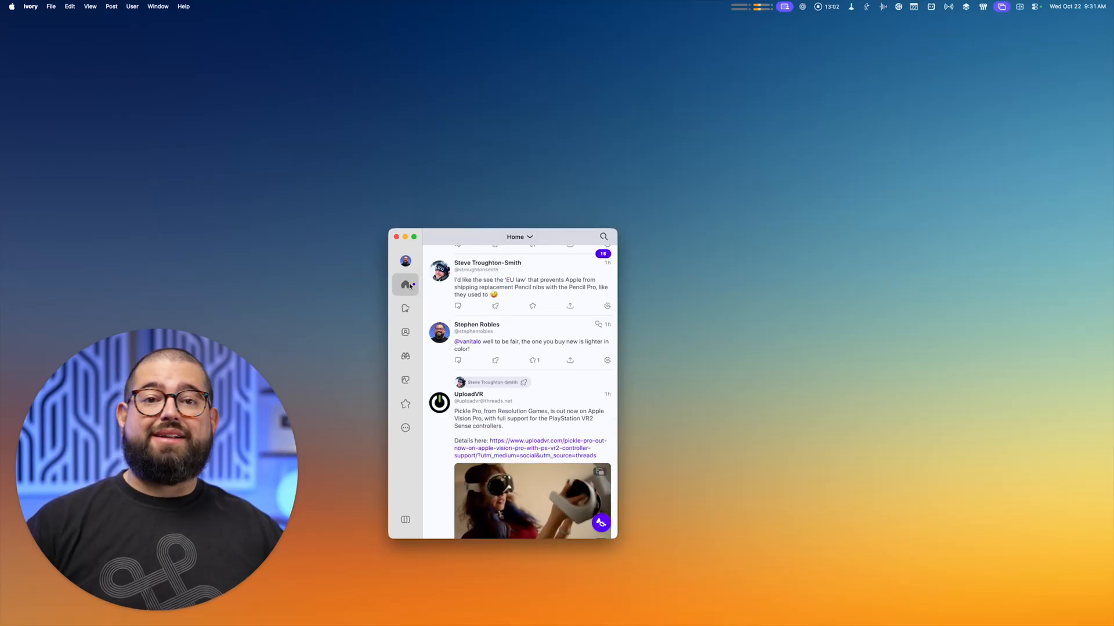
{"action": "scroll", "scroll_direction": "down", "scroll_amount": 3}
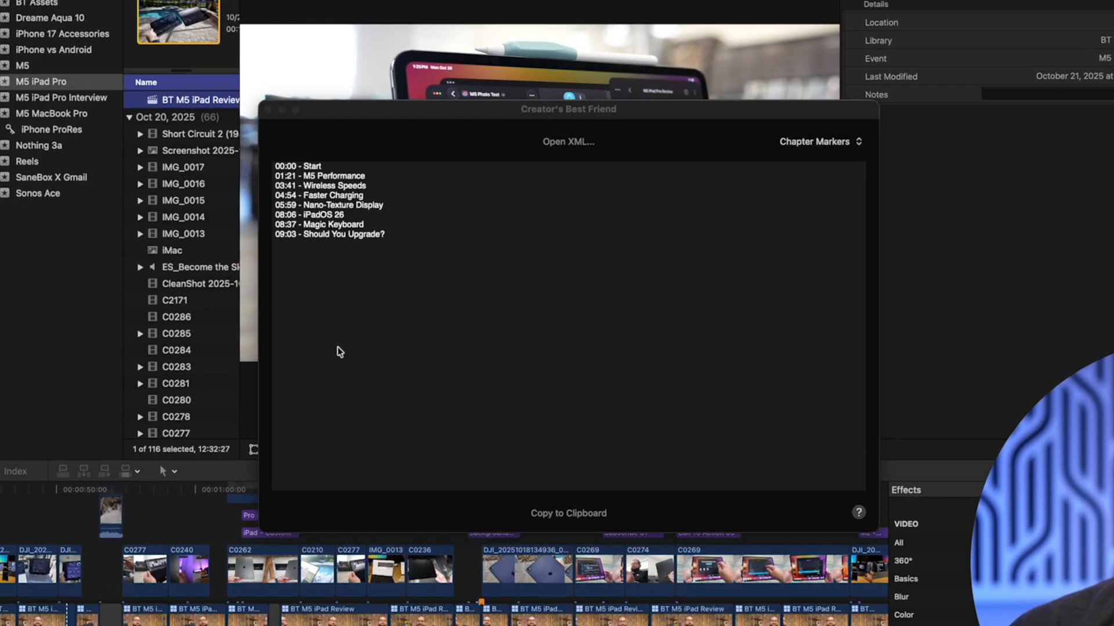
Load the exported XML, review its Chapter Markers, then switch the popup to Other Markers.
{"action": "left_click", "coordinate": [568, 512]}
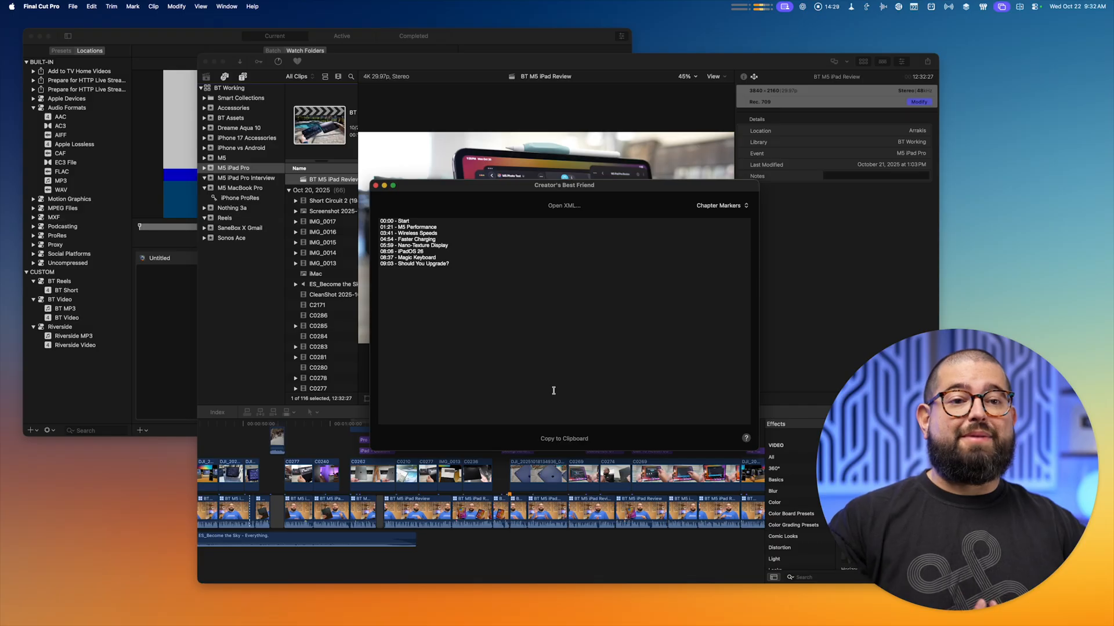
{"action": "mouse_move", "coordinate": [517, 325]}
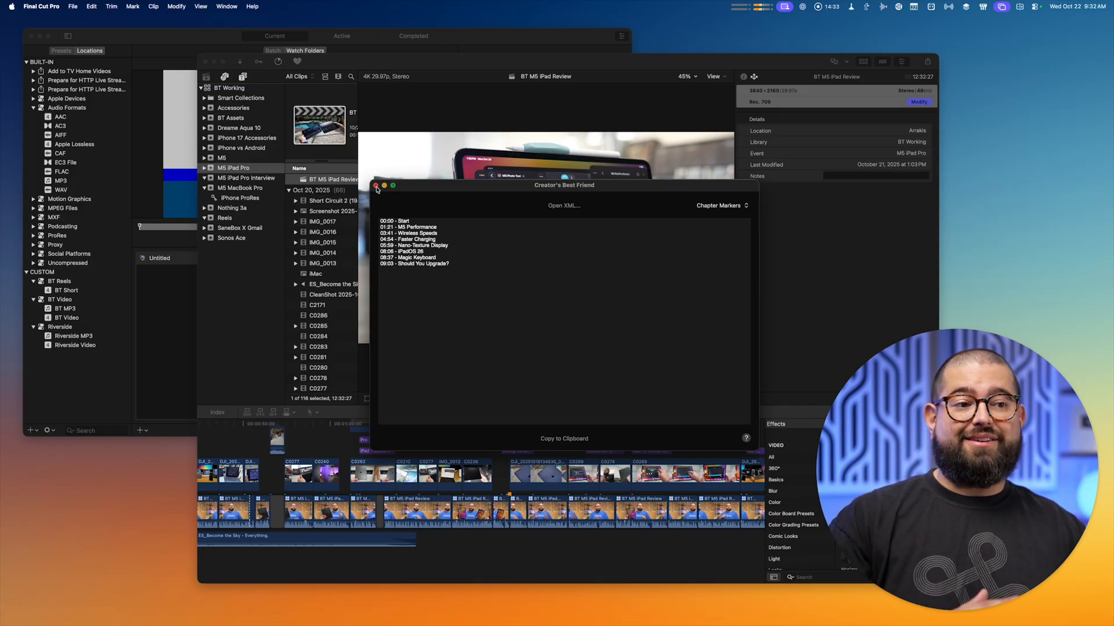
{"action": "left_click", "coordinate": [375, 185]}
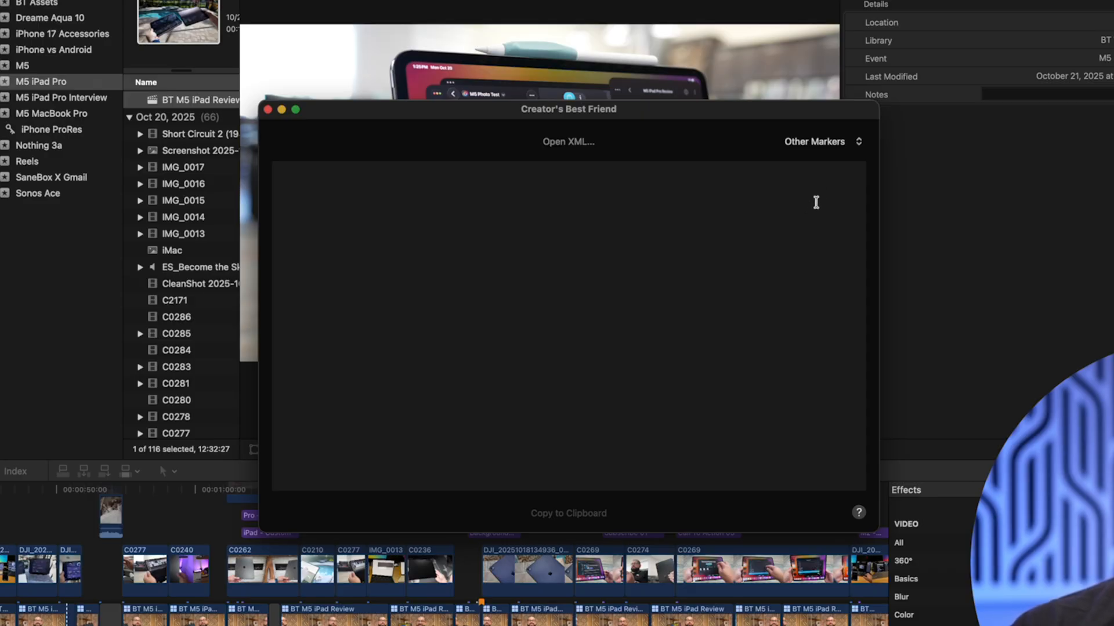
{"action": "left_click", "coordinate": [821, 140]}
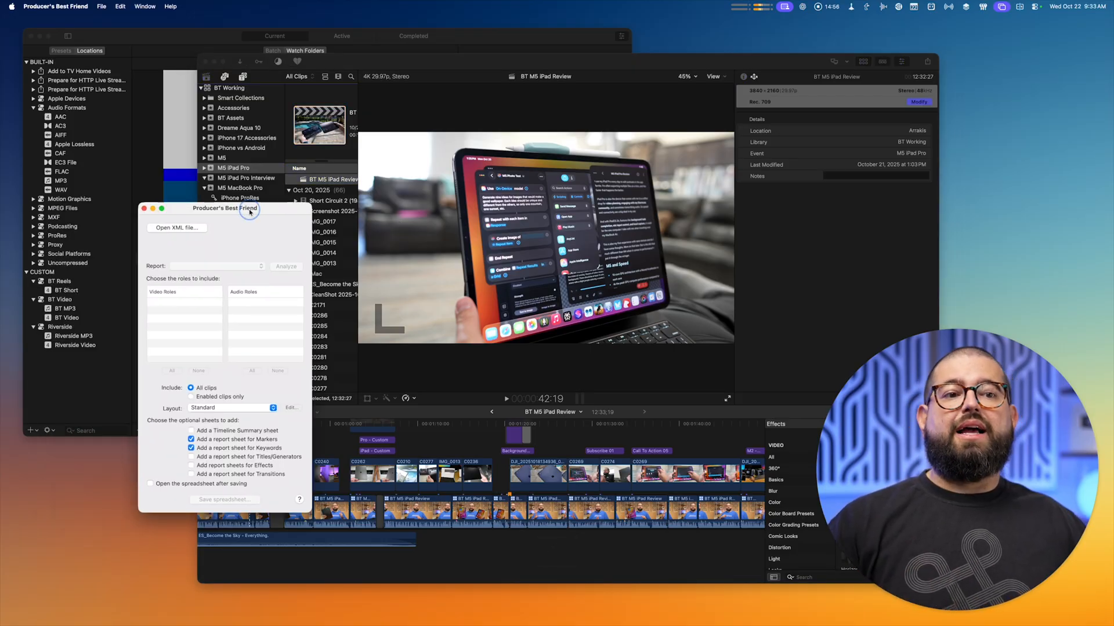
Centre the window, load the RS Start a Podcast 2025 .fcpxmld and save its Standard Report spreadsheet.
{"action": "left_click_drag", "start_coordinate": [248, 208], "coordinate": [436, 179]}
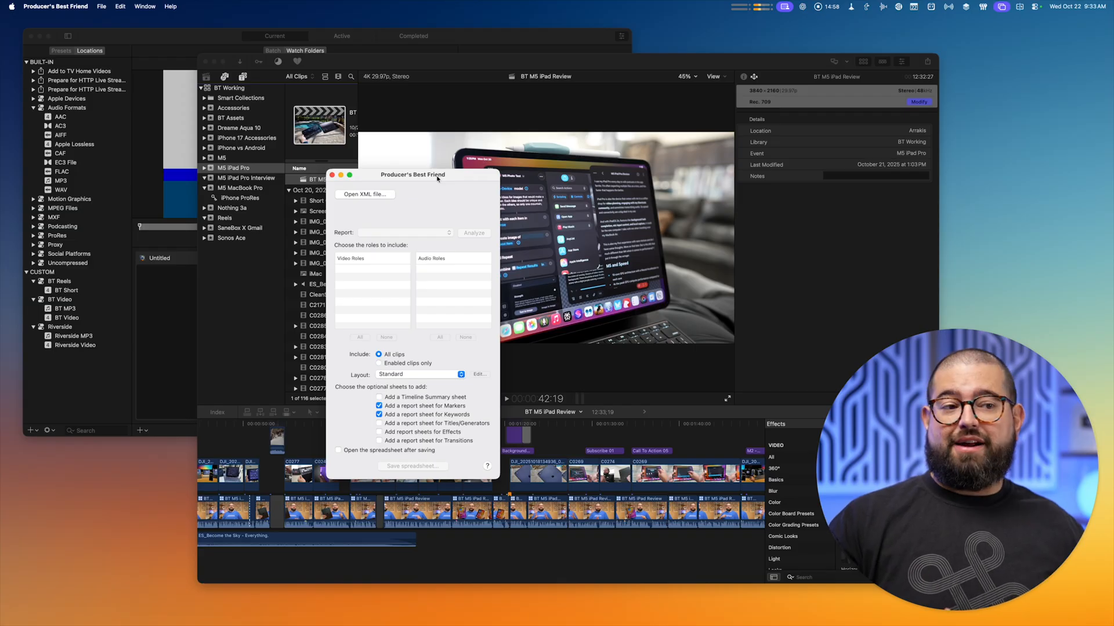
{"action": "left_click", "coordinate": [365, 195]}
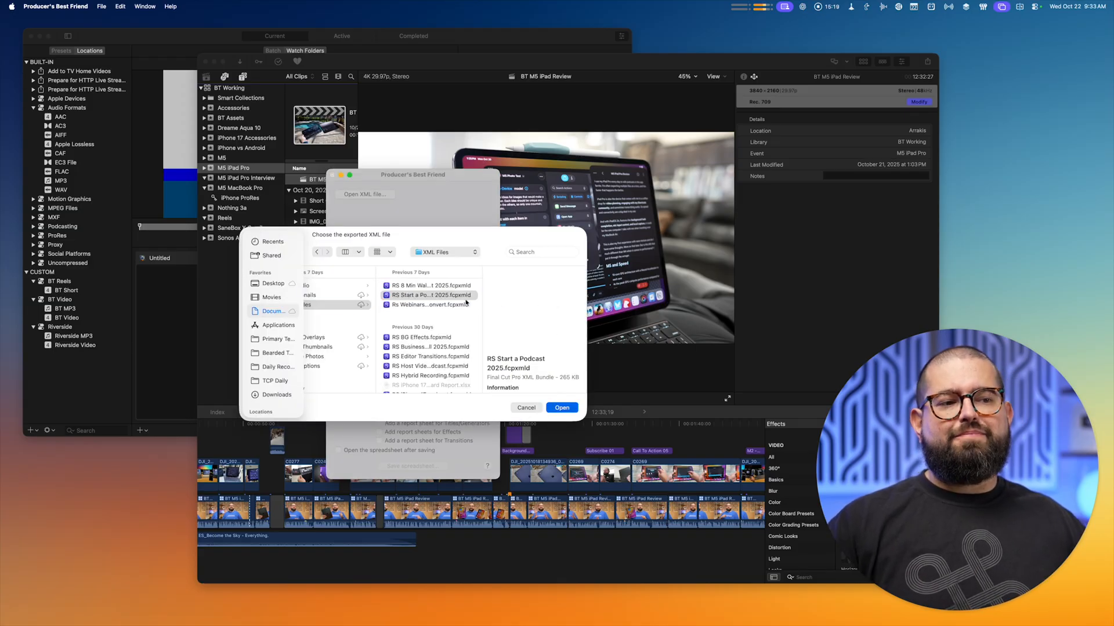
{"action": "left_click", "coordinate": [562, 408]}
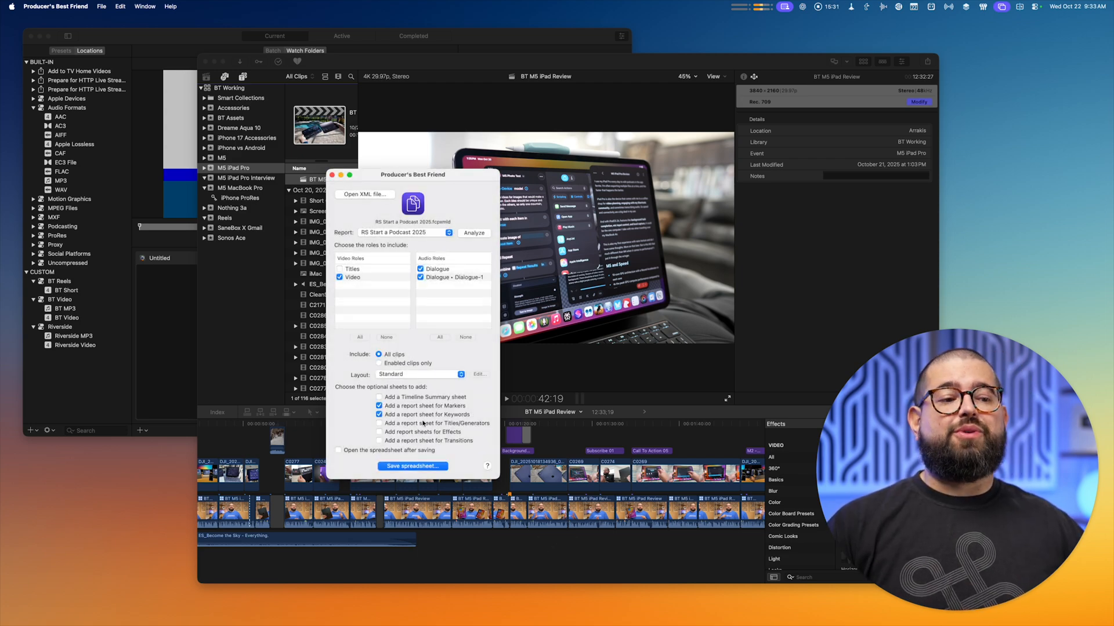
{"action": "left_click", "coordinate": [412, 466]}
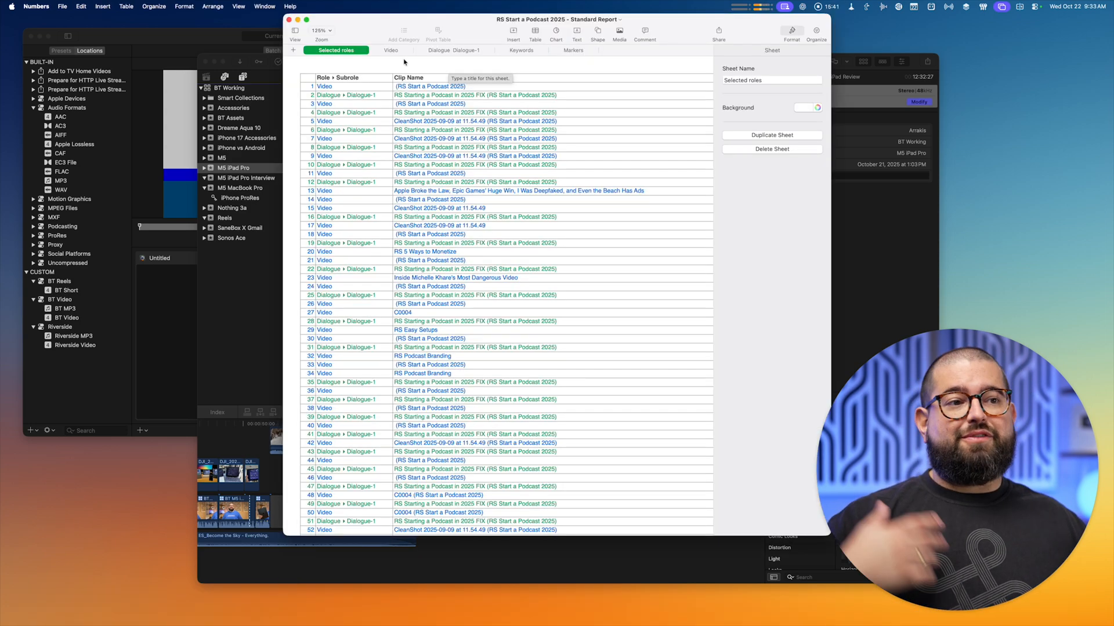
View the report's selected-roles sheet listing each clip's role and name in Numbers.
{"action": "left_click", "coordinate": [575, 50]}
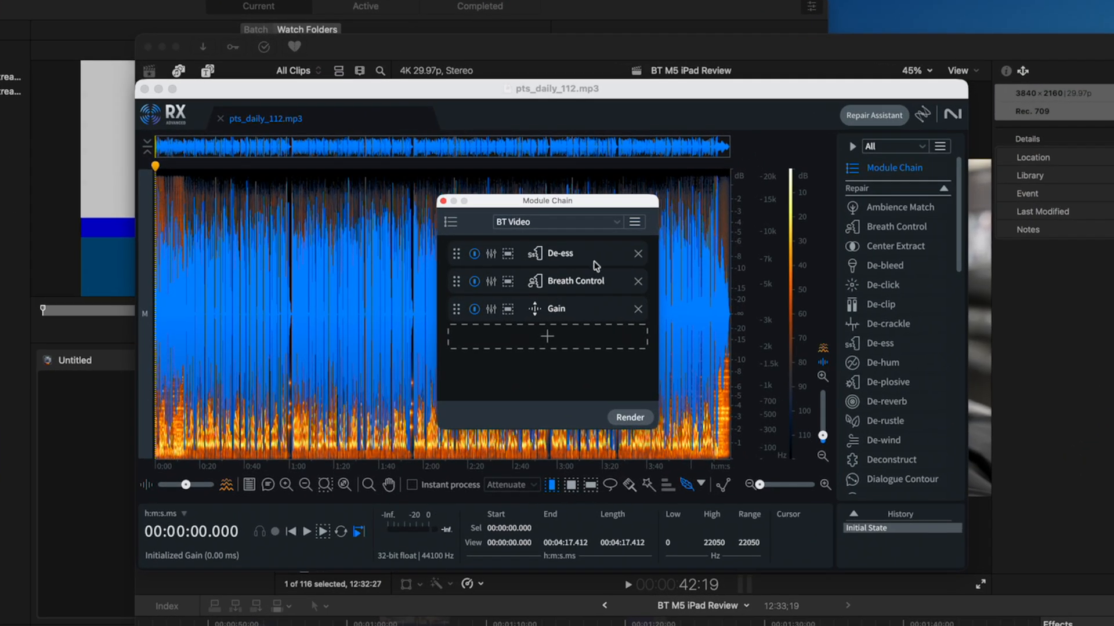
{"action": "mouse_move", "coordinate": [580, 316]}
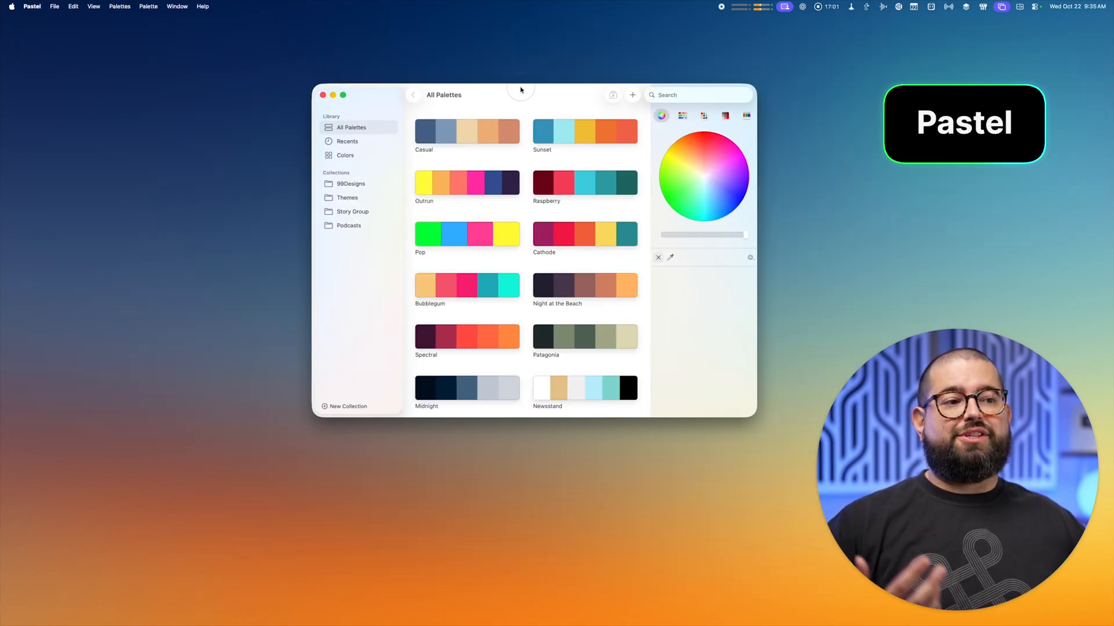
From the Bearded Teacher palette, import six colours picked from a desktop image as a new palette.
{"action": "left_click", "coordinate": [351, 211]}
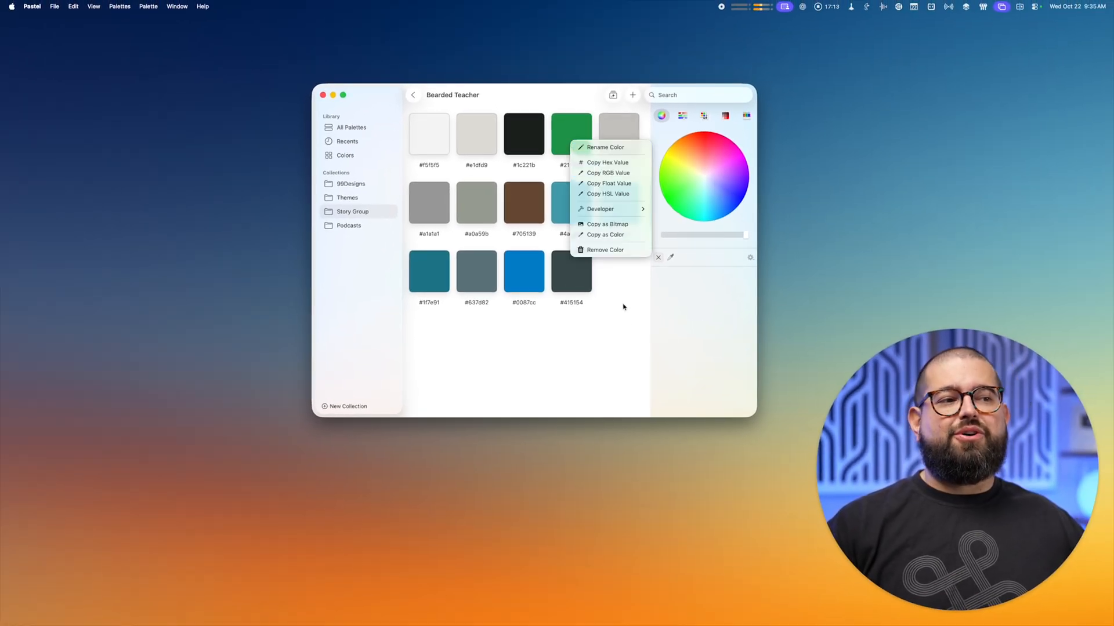
{"action": "left_click", "coordinate": [413, 95]}
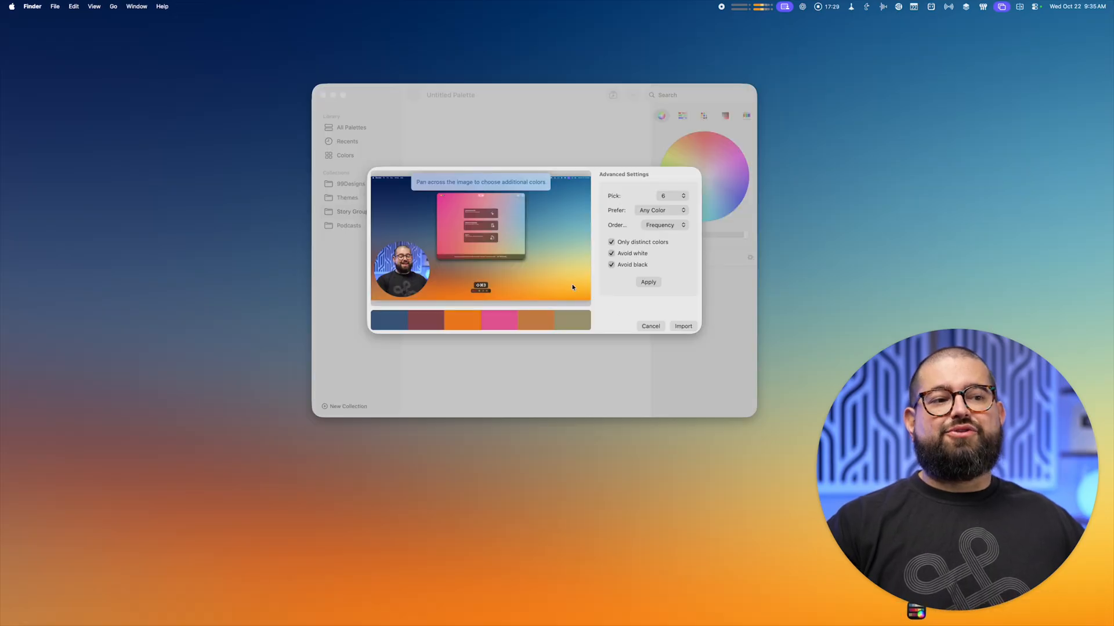
{"action": "left_click", "coordinate": [682, 326]}
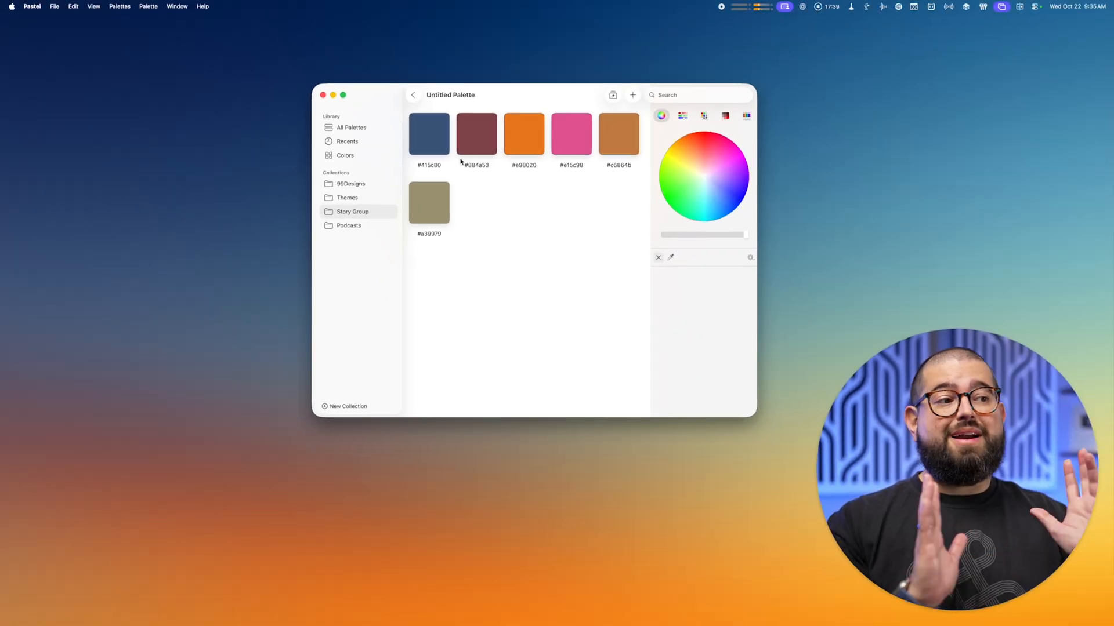
{"action": "left_click", "coordinate": [865, 5]}
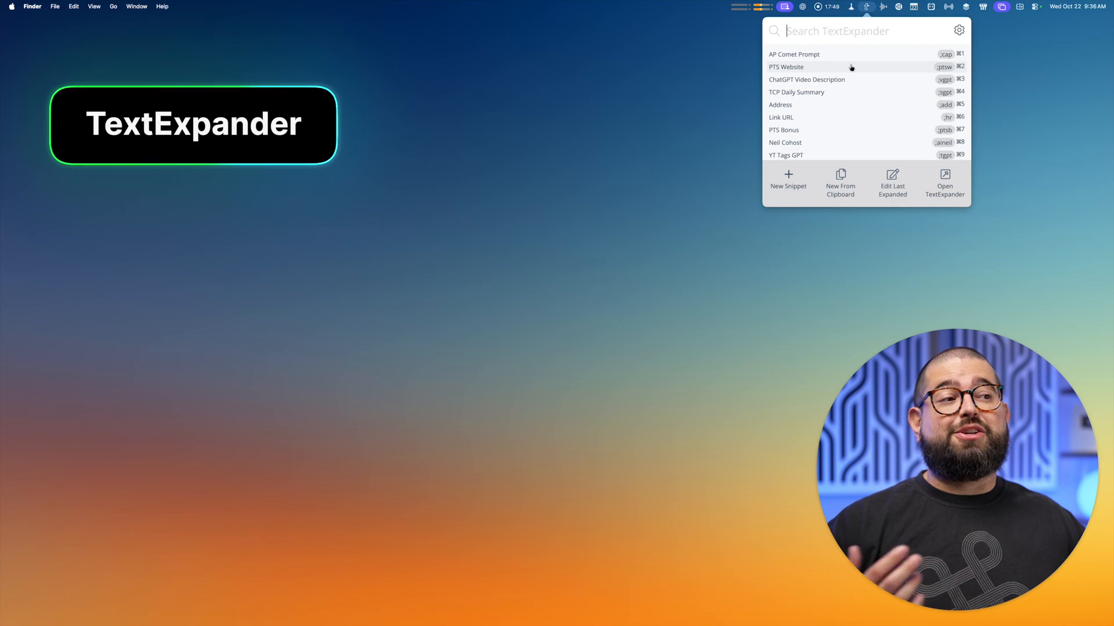
{"action": "mouse_move", "coordinate": [851, 67]}
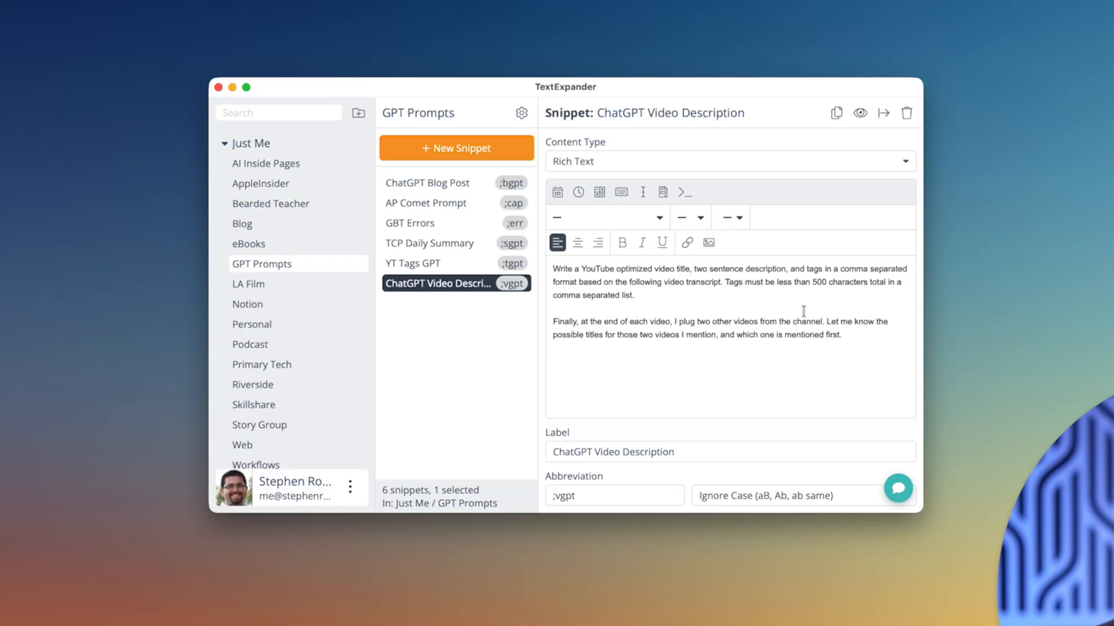
{"action": "mouse_move", "coordinate": [919, 302]}
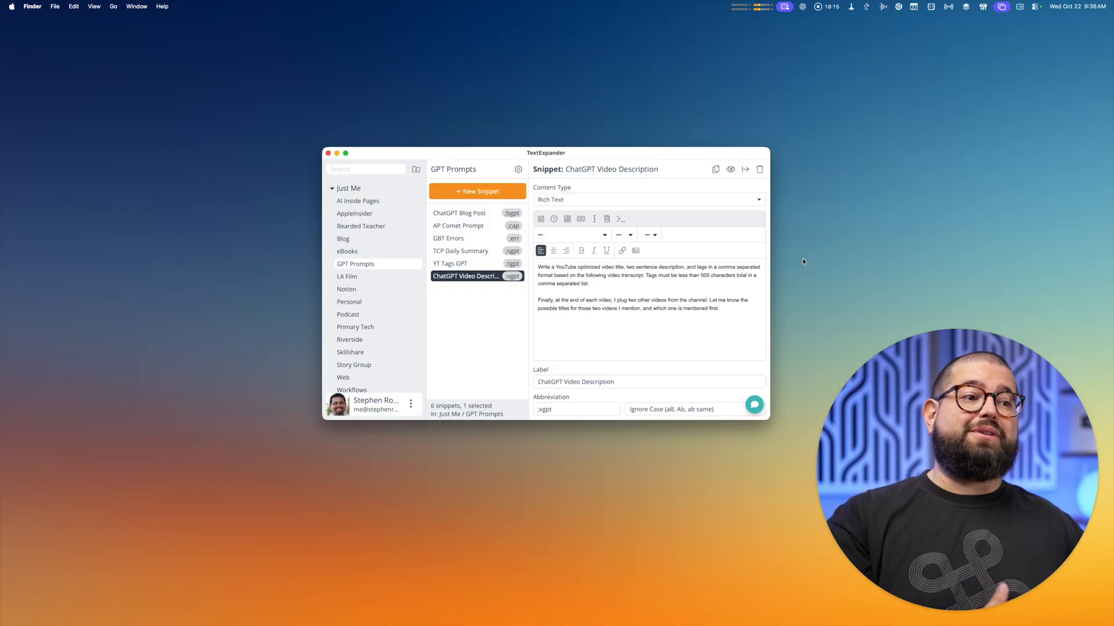
{"action": "mouse_move", "coordinate": [417, 119]}
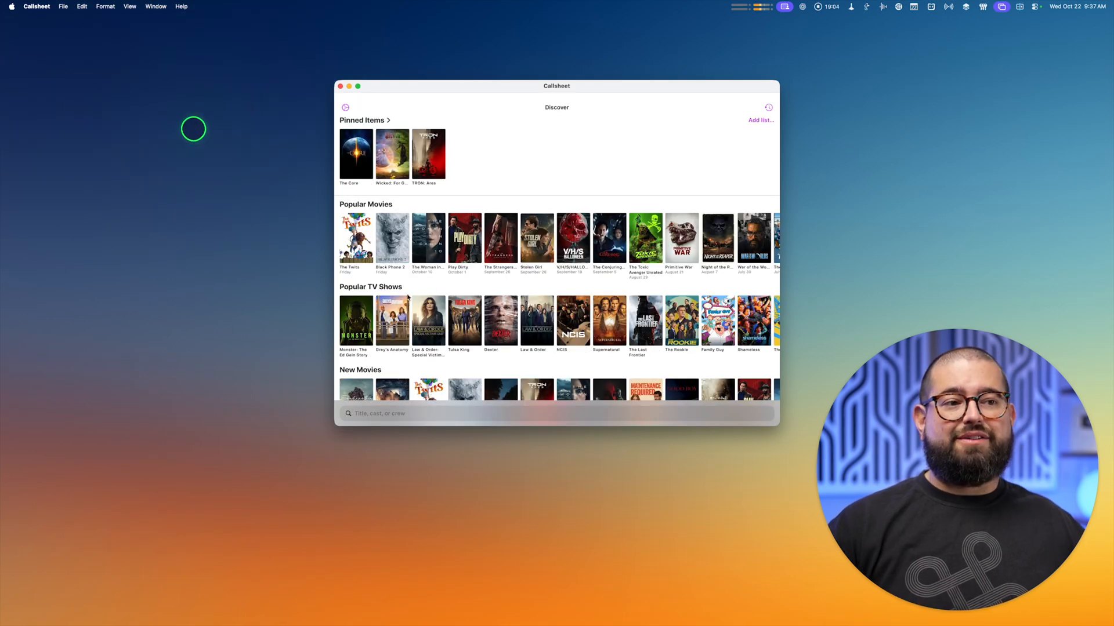
View The Core's film details and Aaron Eckhart's actor profile, then return to the previous page.
{"action": "left_click", "coordinate": [355, 153]}
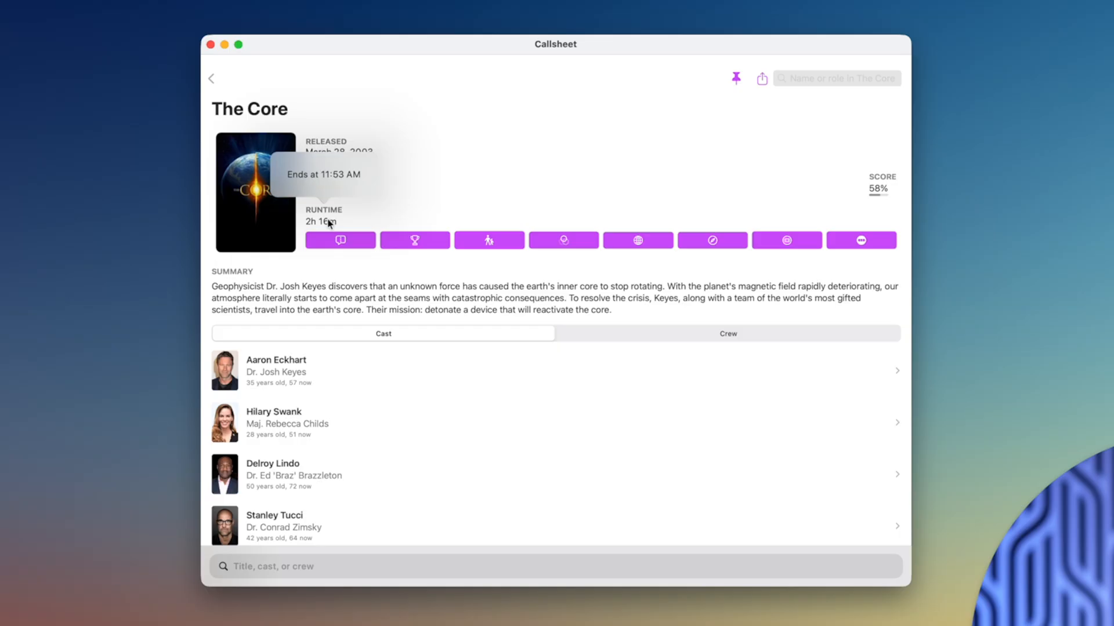
{"action": "mouse_move", "coordinate": [332, 186]}
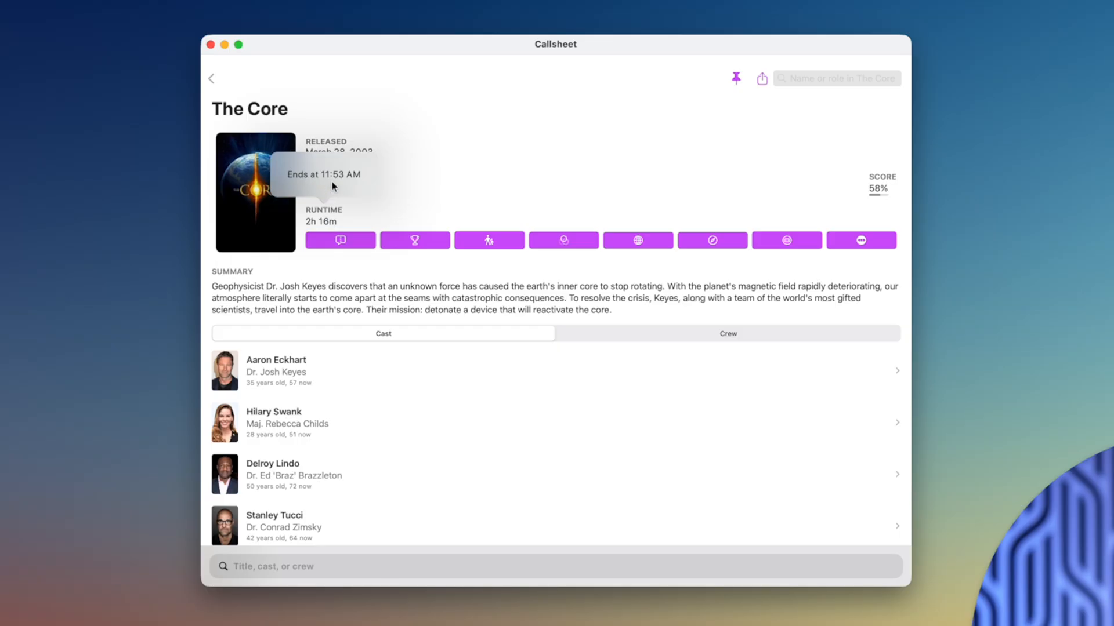
{"action": "left_click", "coordinate": [276, 371]}
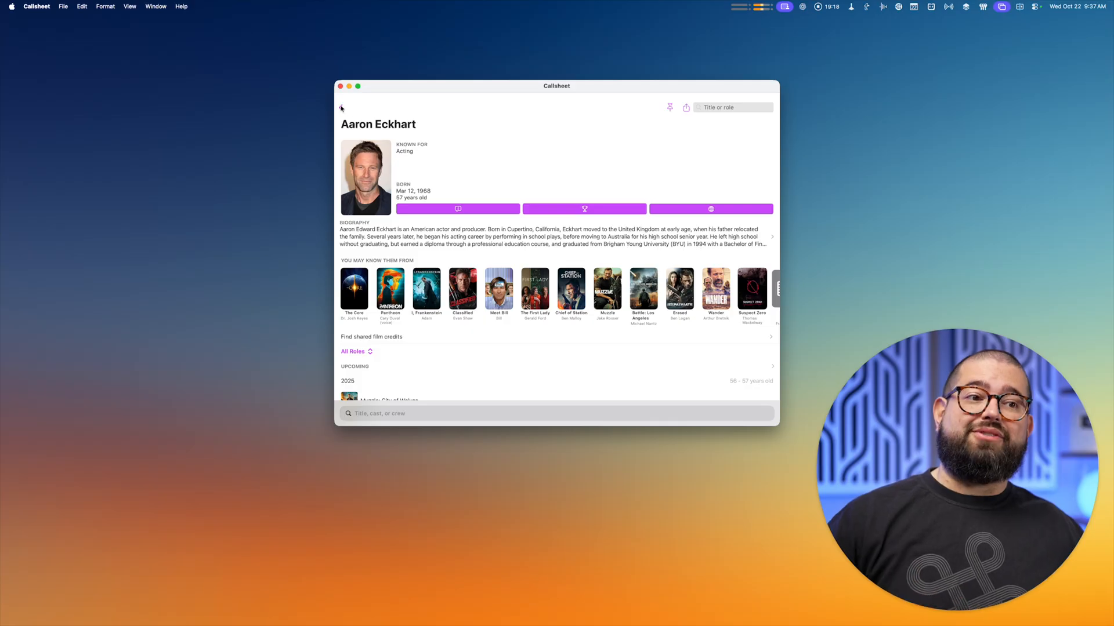
{"action": "left_click", "coordinate": [354, 290]}
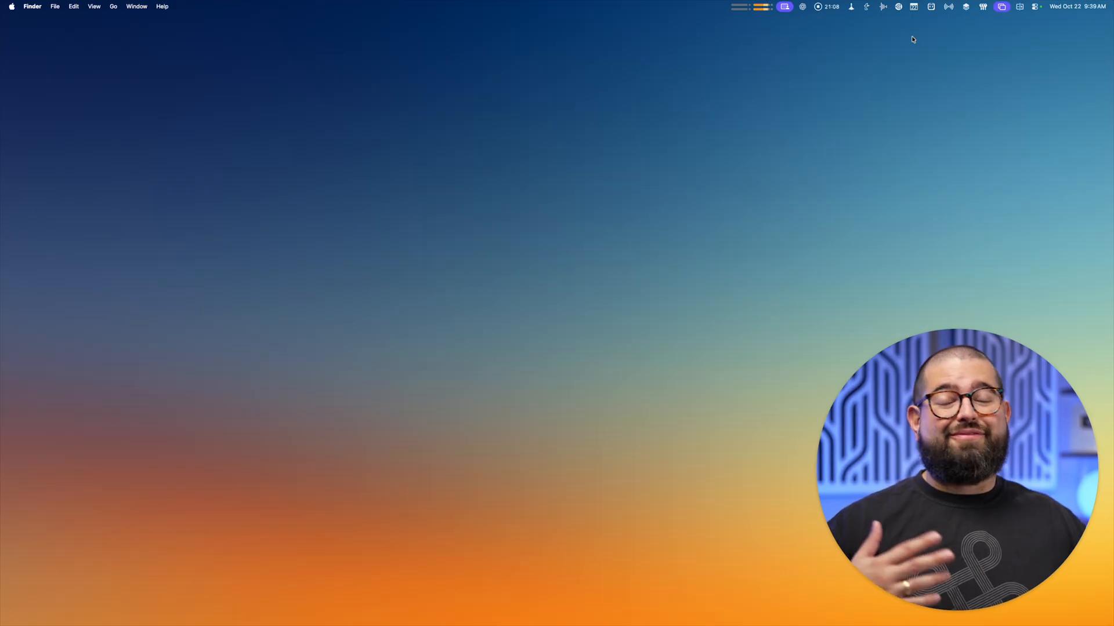
{"action": "left_click", "coordinate": [901, 8]}
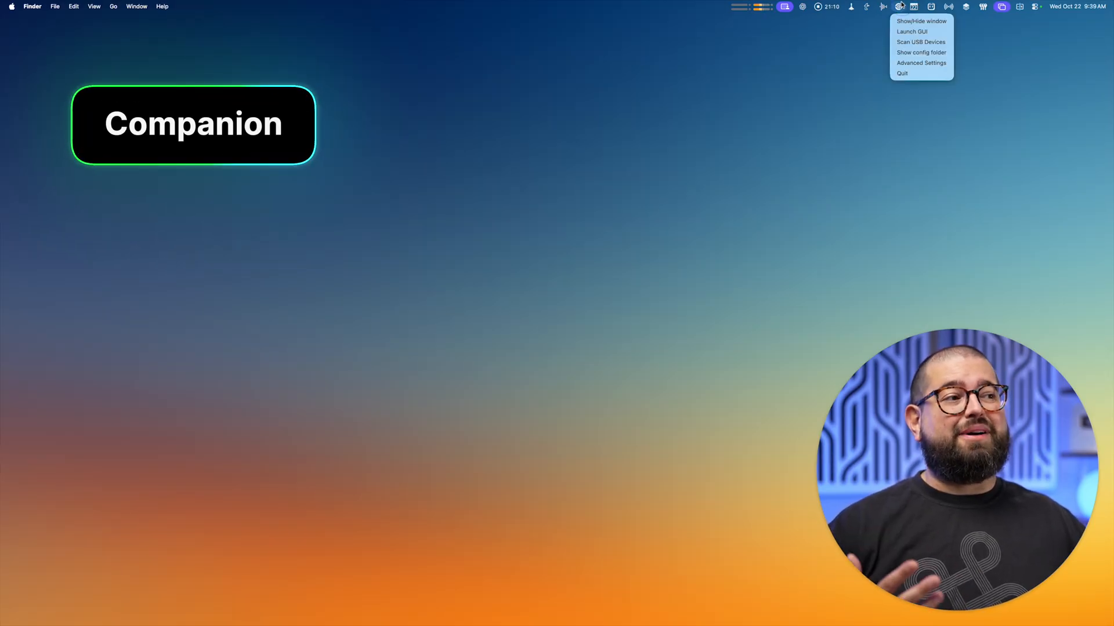
{"action": "left_click", "coordinate": [923, 21]}
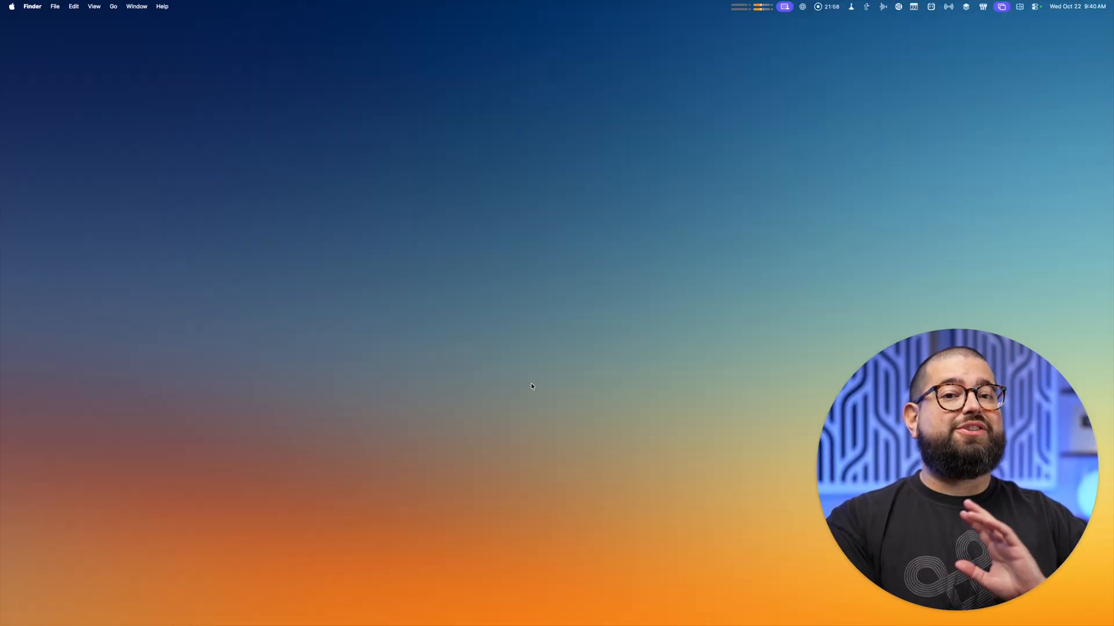
Launch Shortcuts via the AI Actions helper and inspect the PTS Daily News shortcut's ChatGPT-to-Bear steps.
{"action": "type", "text": "ai Actions"}
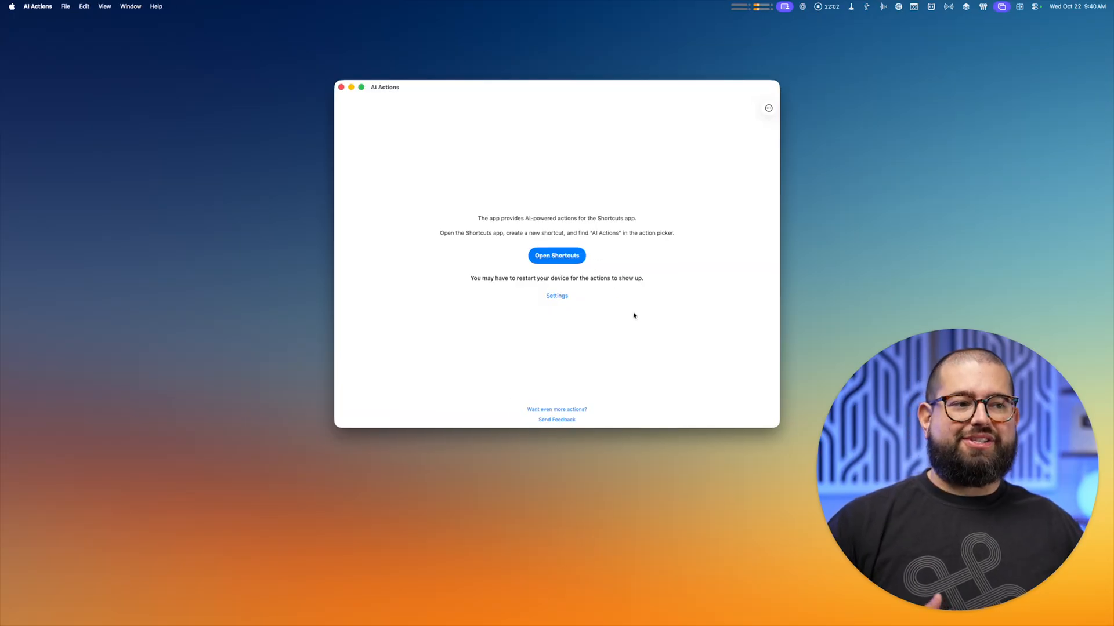
{"action": "mouse_move", "coordinate": [622, 320]}
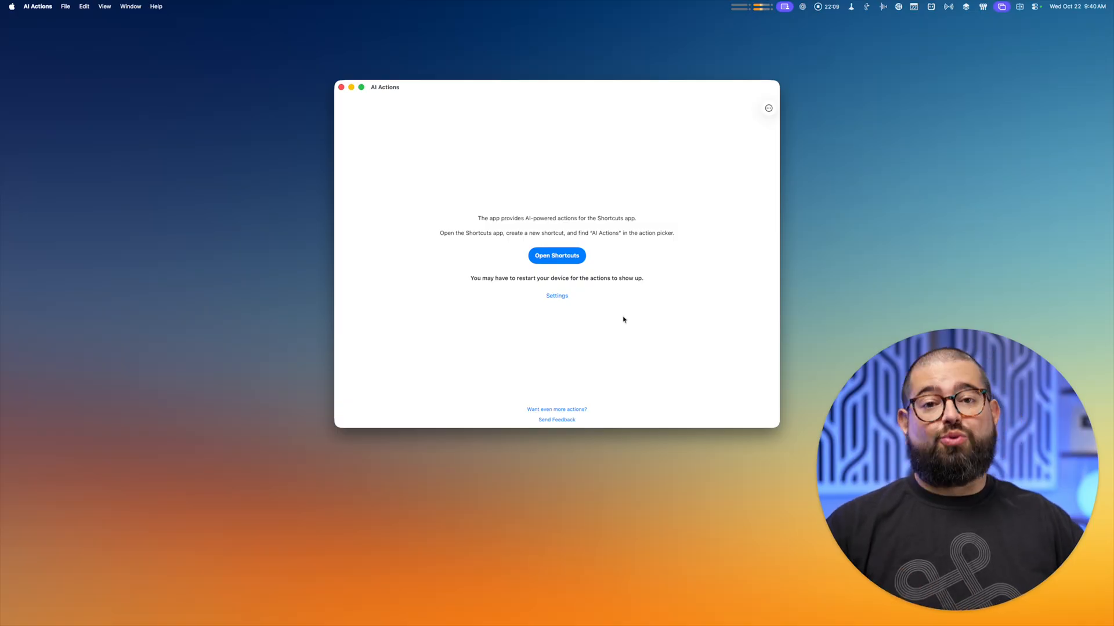
{"action": "left_click", "coordinate": [557, 255]}
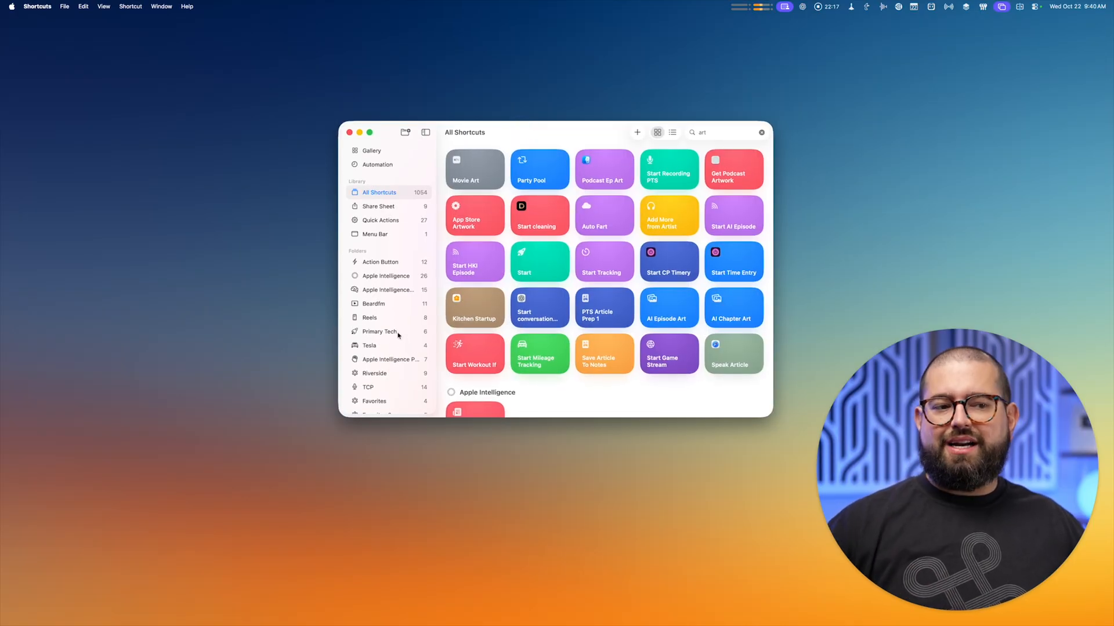
{"action": "left_click", "coordinate": [379, 332]}
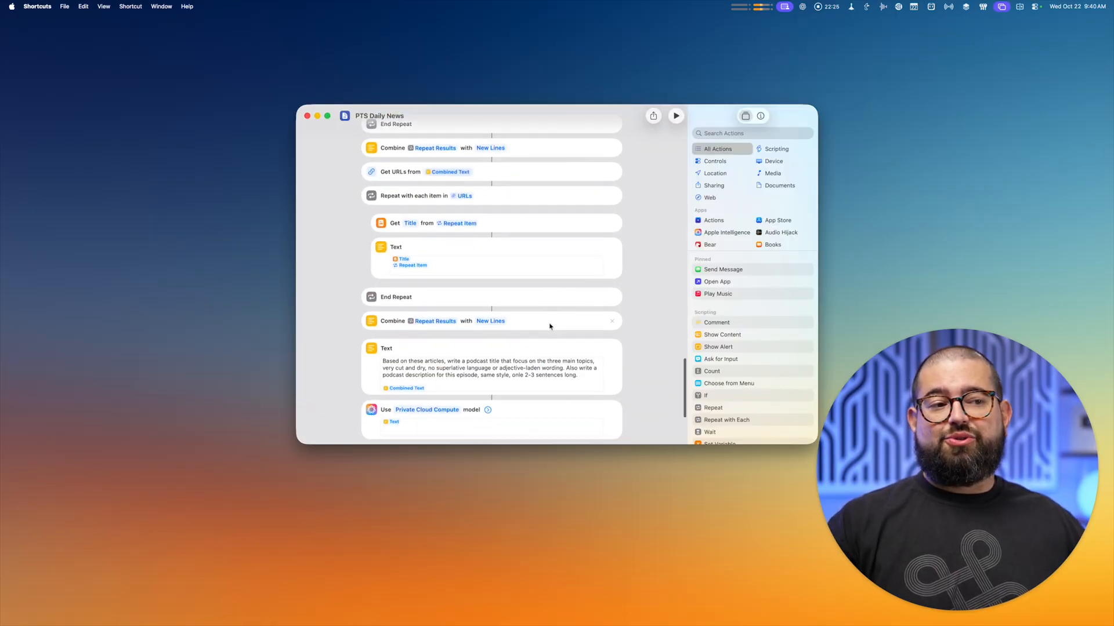
{"action": "scroll", "scroll_direction": "down", "scroll_amount": 3}
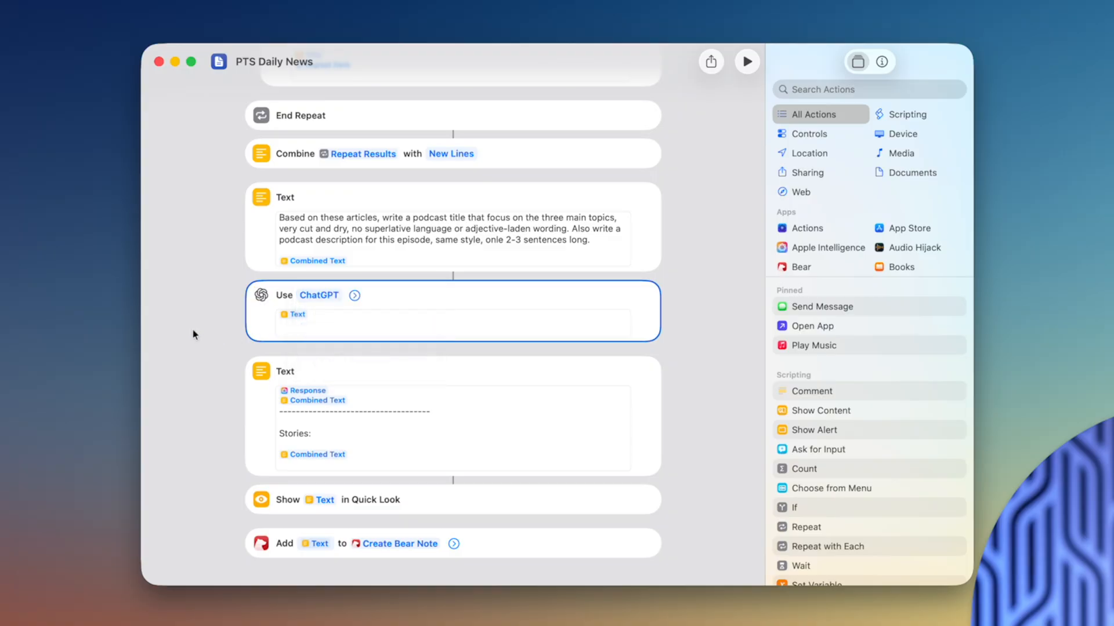
{"action": "mouse_move", "coordinate": [207, 330]}
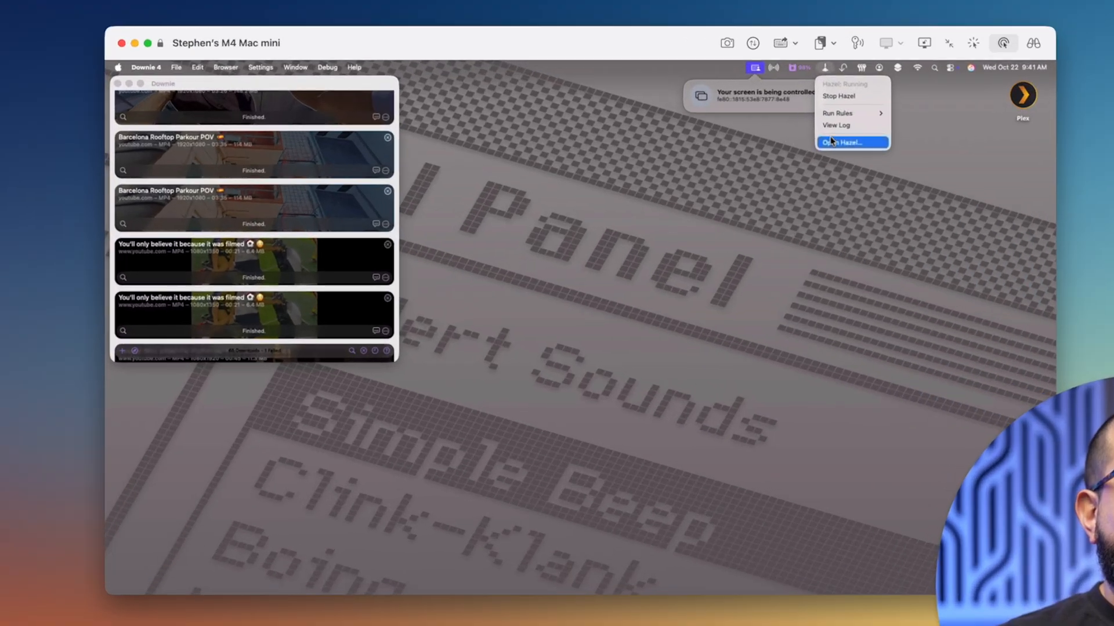
Bring up Hazel's rules on the remote Mac mini, showing the Videos to Plex rule for .mp4 and .mov.
{"action": "left_click", "coordinate": [852, 141]}
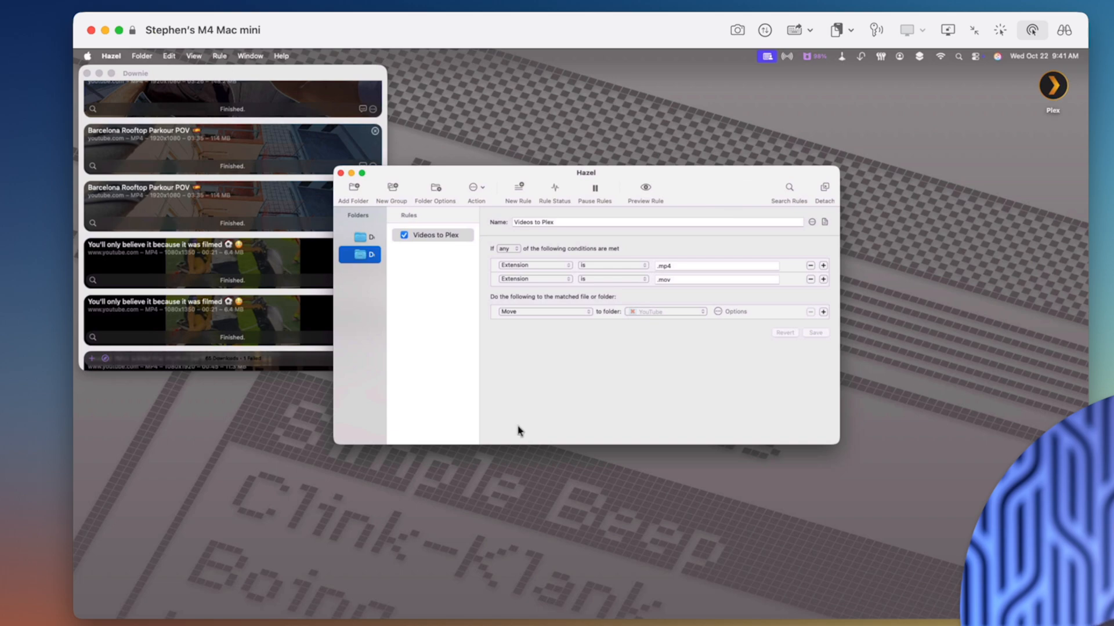
{"action": "mouse_move", "coordinate": [645, 290]}
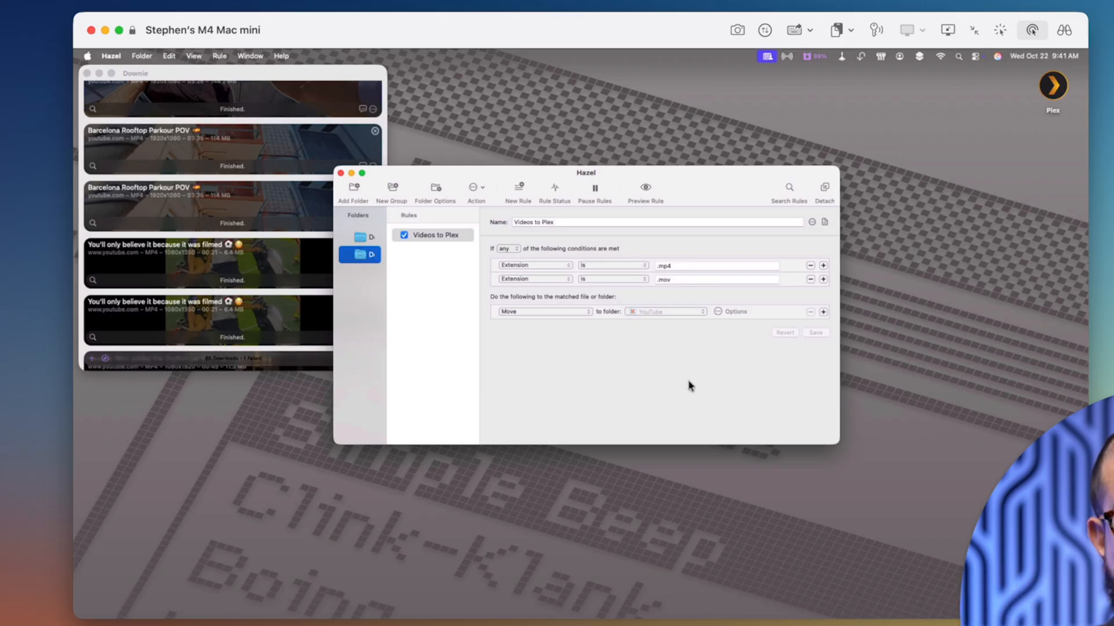
{"action": "mouse_move", "coordinate": [650, 355]}
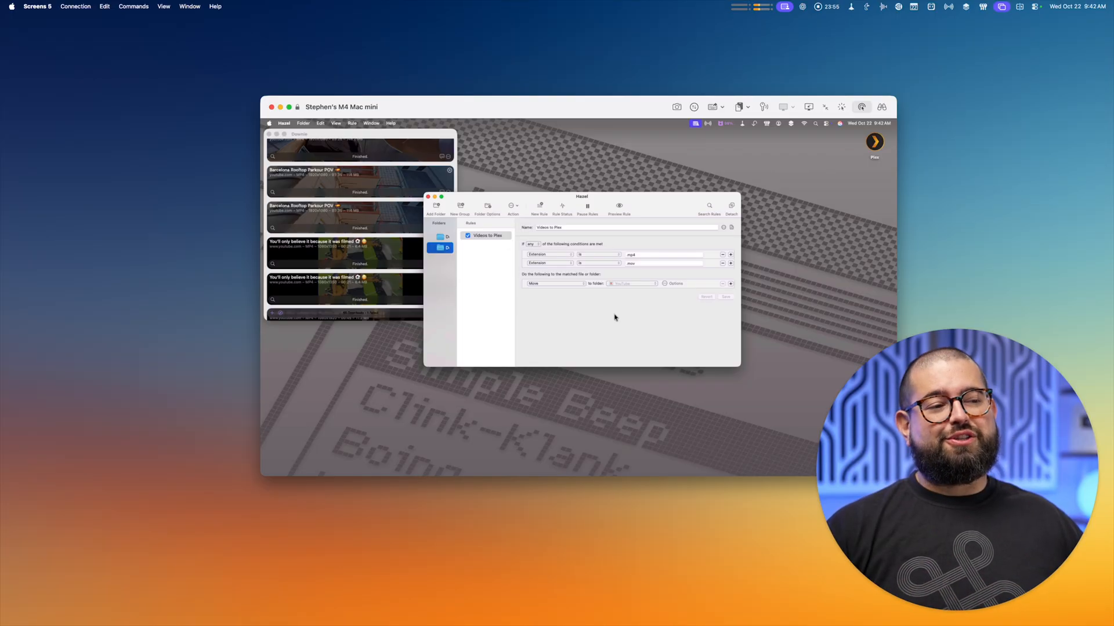
{"action": "mouse_move", "coordinate": [617, 320]}
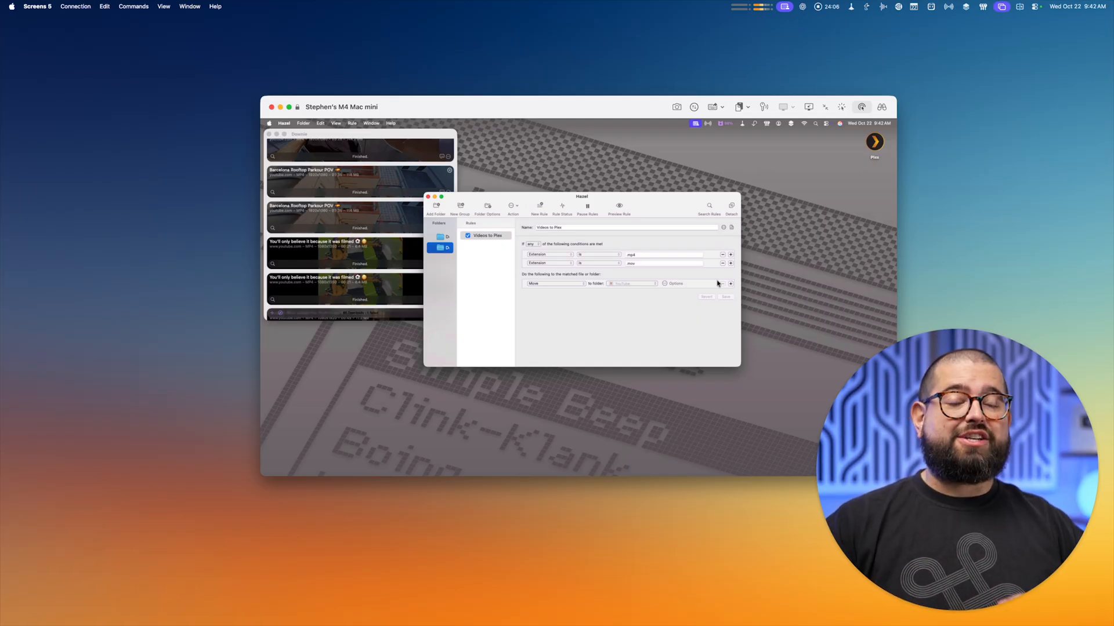
{"action": "mouse_move", "coordinate": [572, 307]}
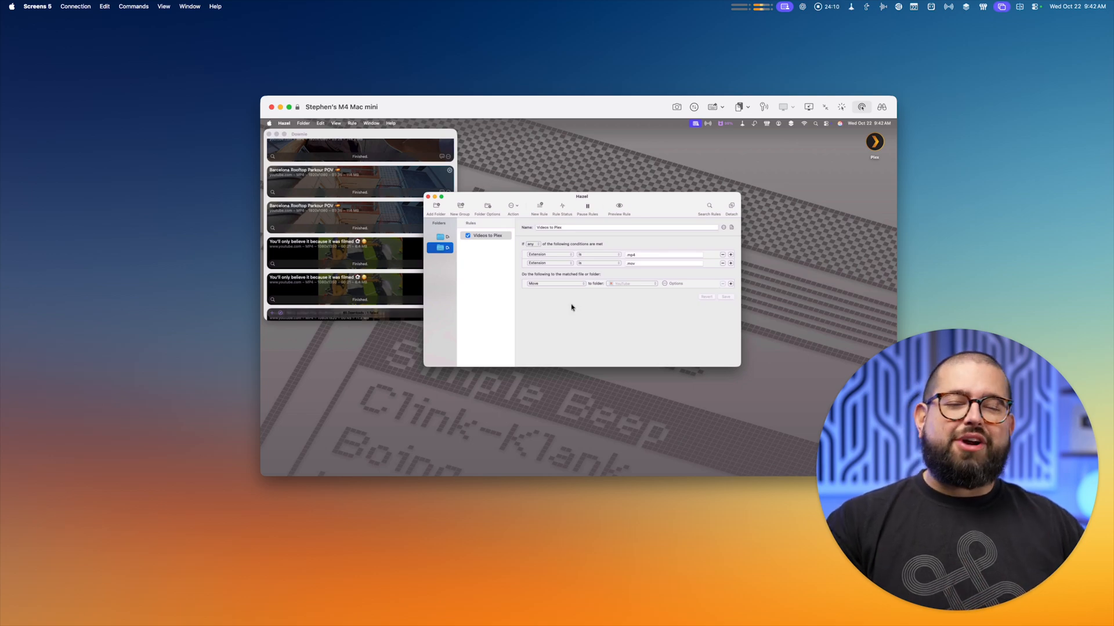